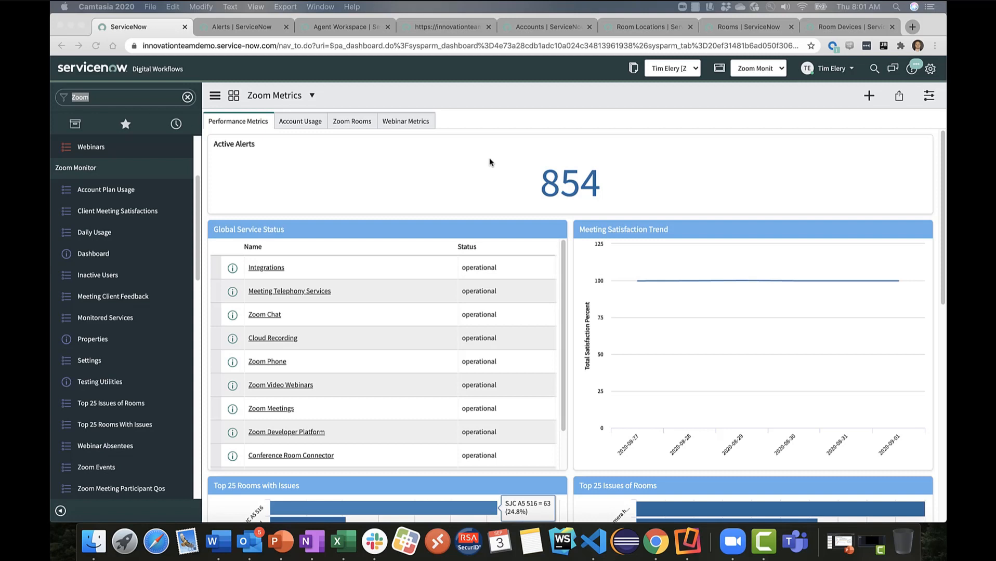
{"action": "mouse_move", "coordinate": [104, 230]}
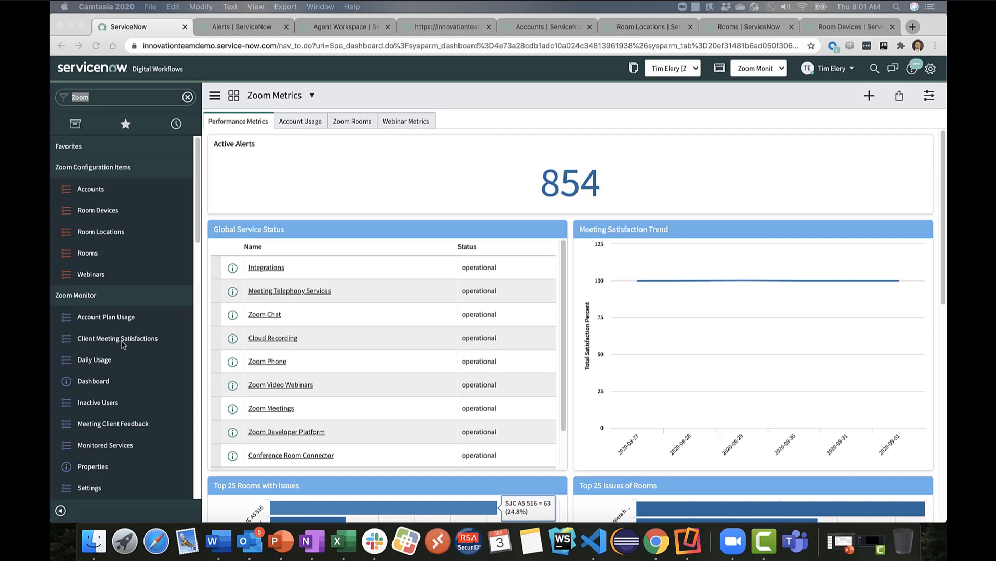
{"action": "mouse_move", "coordinate": [126, 442]}
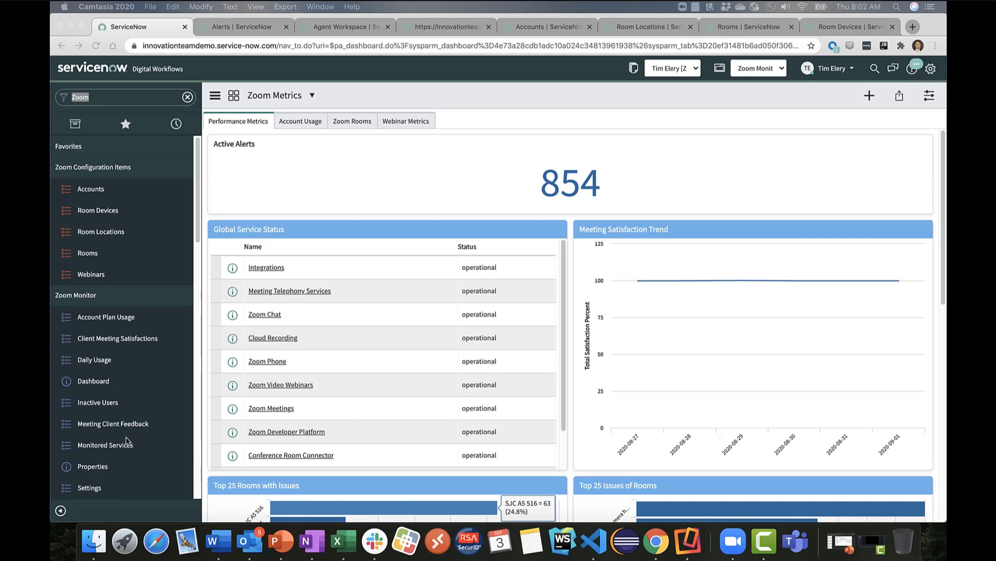
{"action": "mouse_move", "coordinate": [162, 341]}
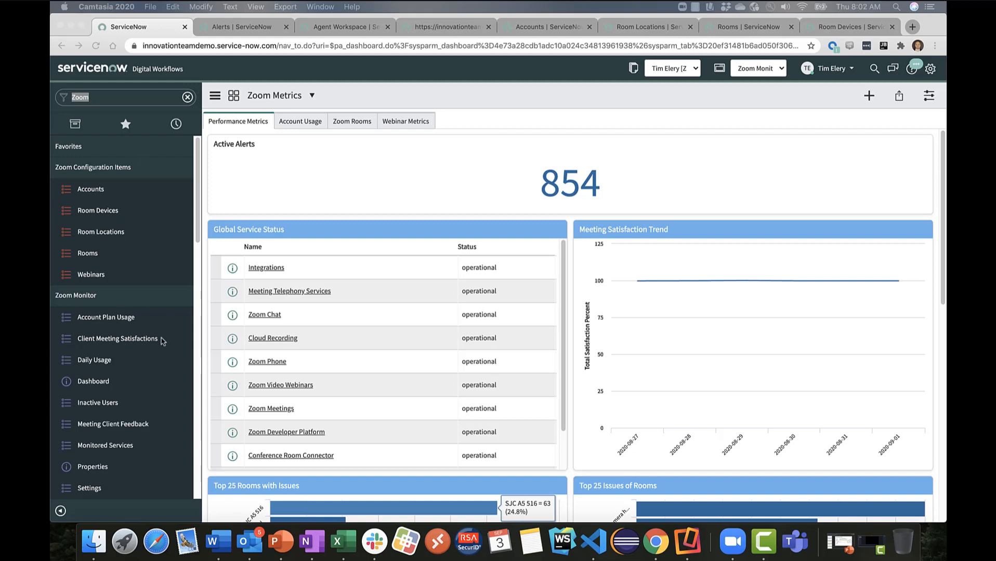
{"action": "mouse_move", "coordinate": [178, 201]}
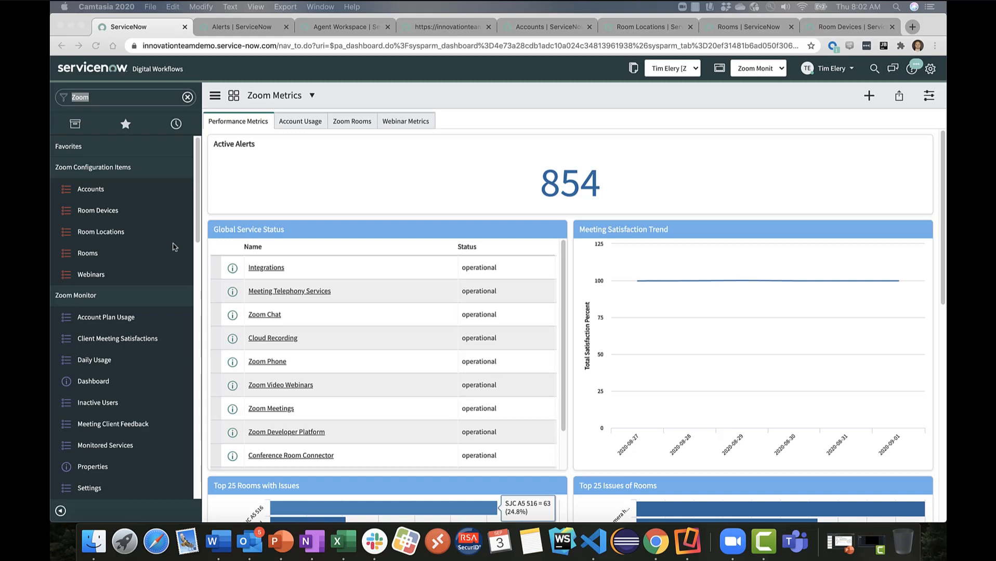
{"action": "mouse_move", "coordinate": [157, 229]}
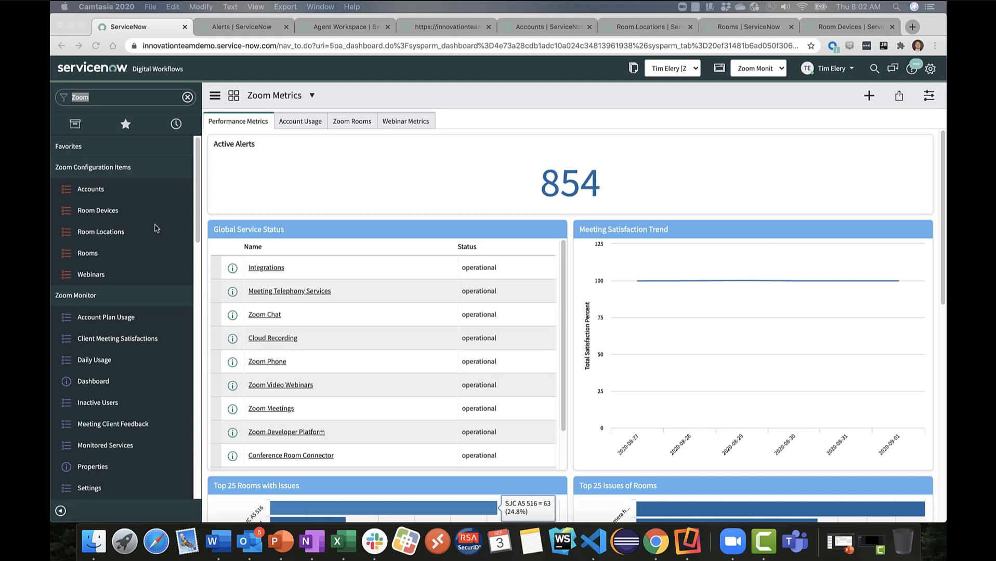
{"action": "mouse_move", "coordinate": [136, 257]}
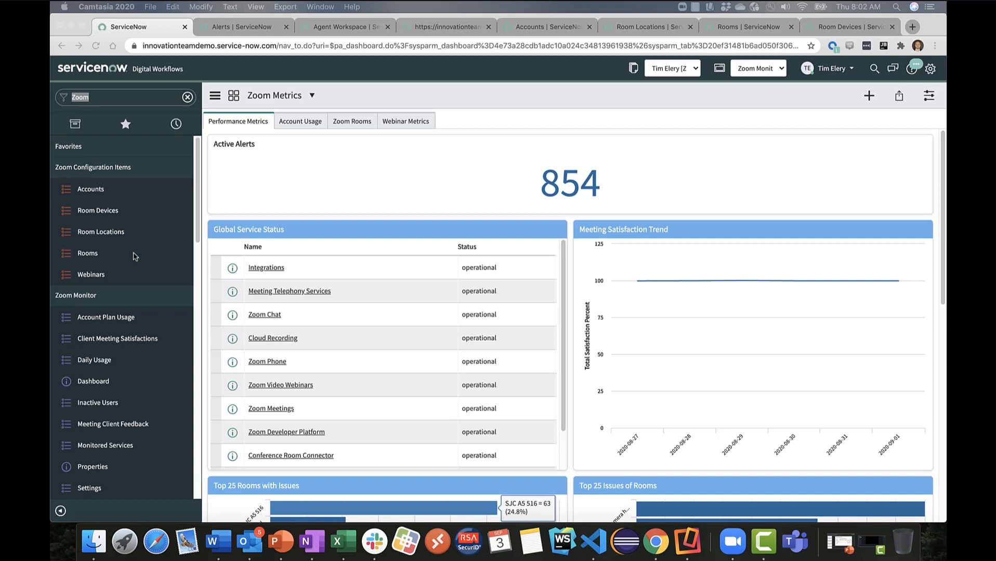
{"action": "mouse_move", "coordinate": [102, 193]}
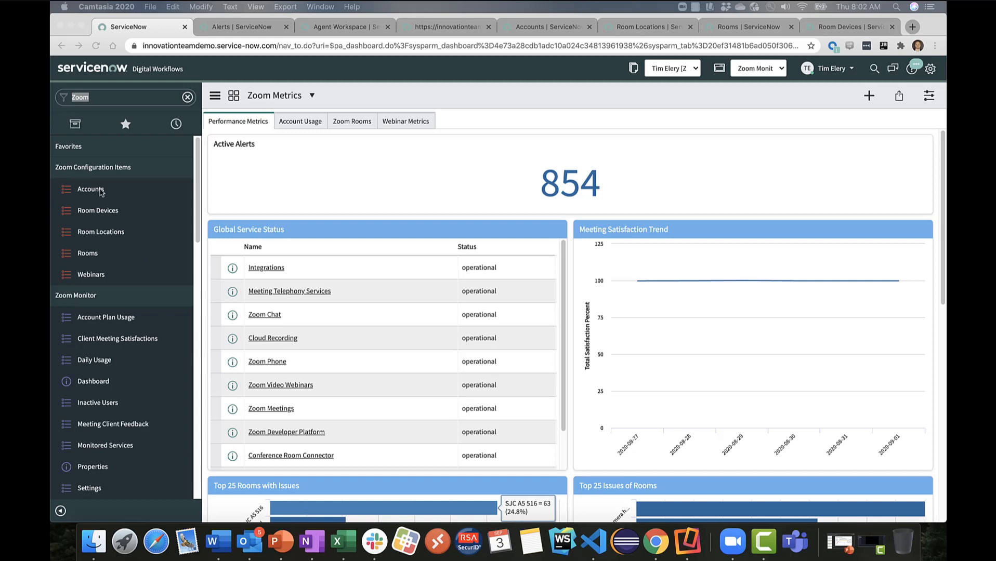
{"action": "mouse_move", "coordinate": [135, 249]}
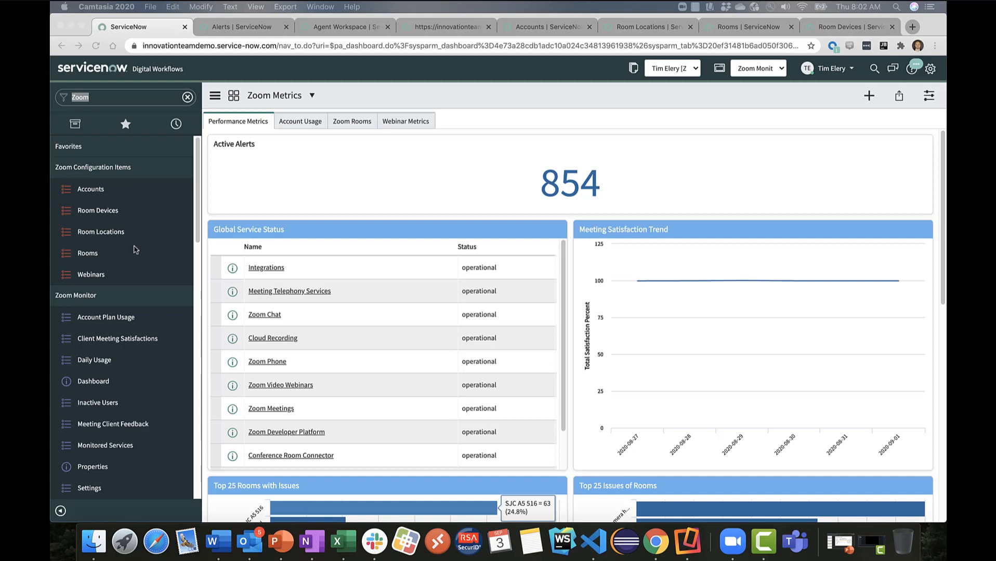
Scroll down the Performance Metrics dashboard to the Top 25 rooms, room issues and Meeting Client Feedback charts.
{"action": "scroll", "scroll_direction": "down", "scroll_amount": 3}
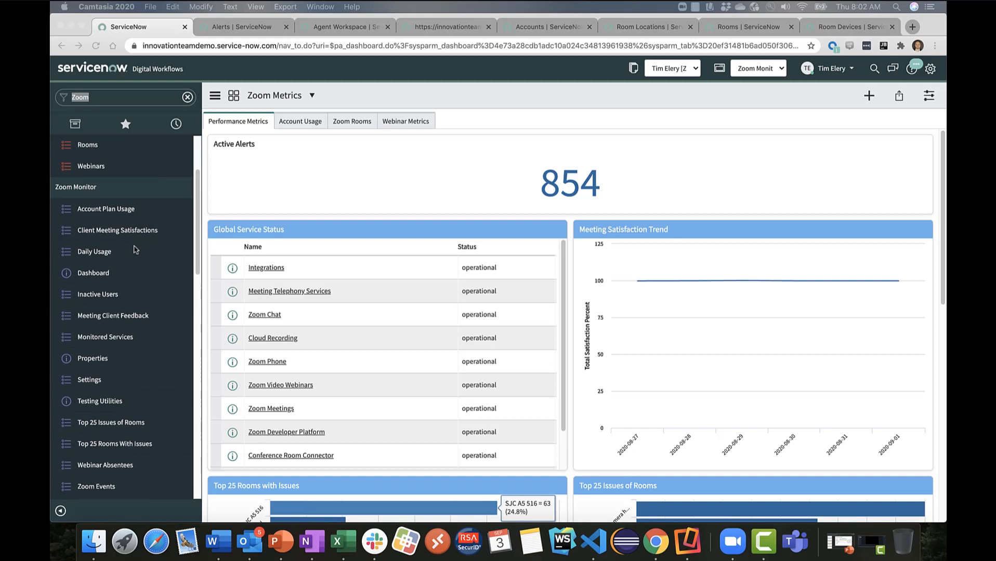
{"action": "mouse_move", "coordinate": [120, 230]}
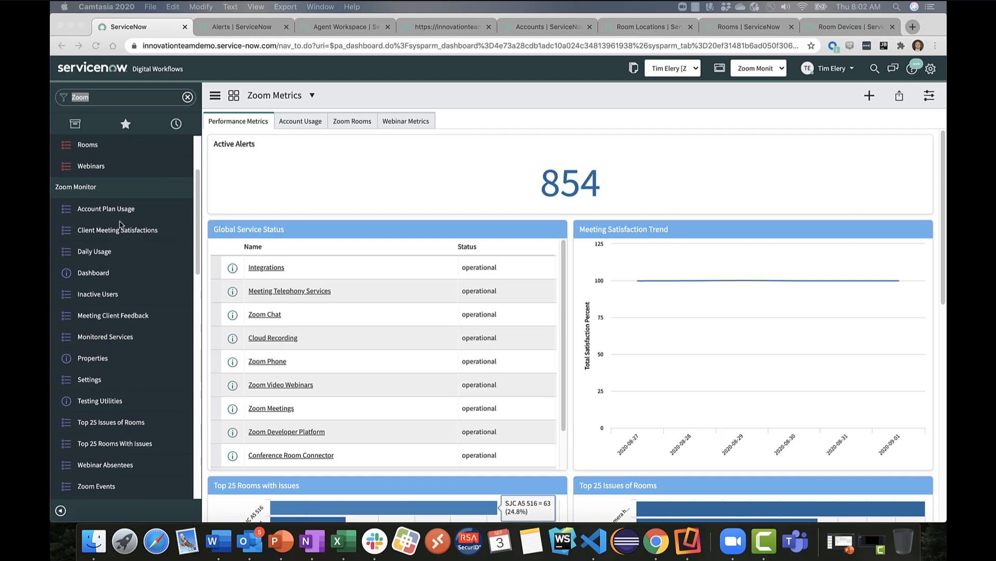
{"action": "mouse_move", "coordinate": [159, 370]}
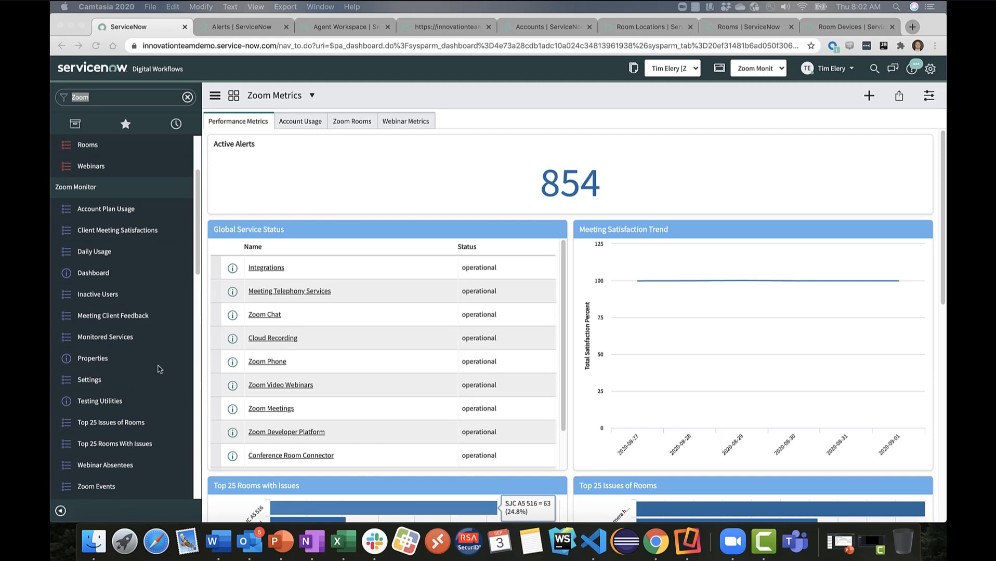
{"action": "scroll", "scroll_direction": "down", "scroll_amount": 3}
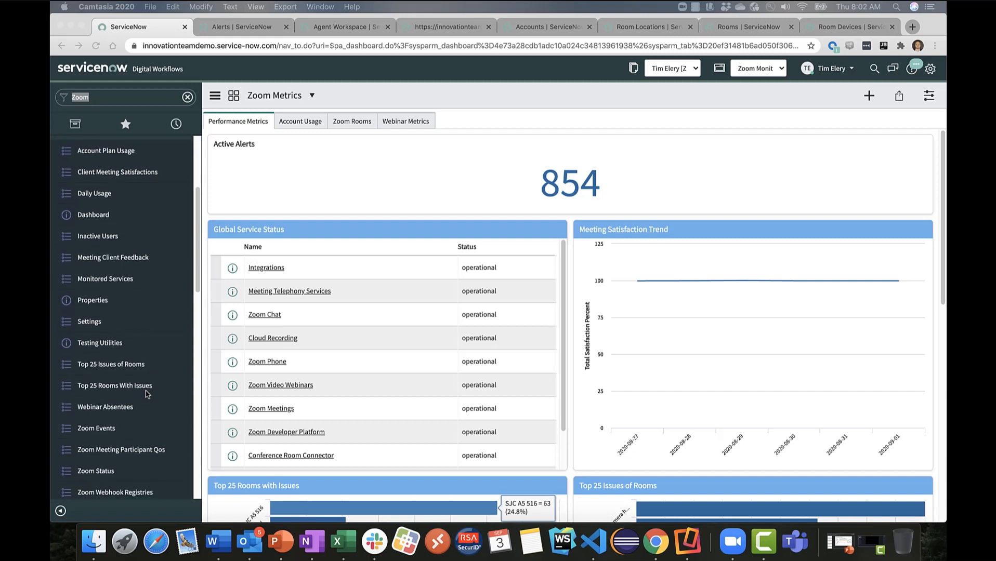
{"action": "mouse_move", "coordinate": [150, 299]}
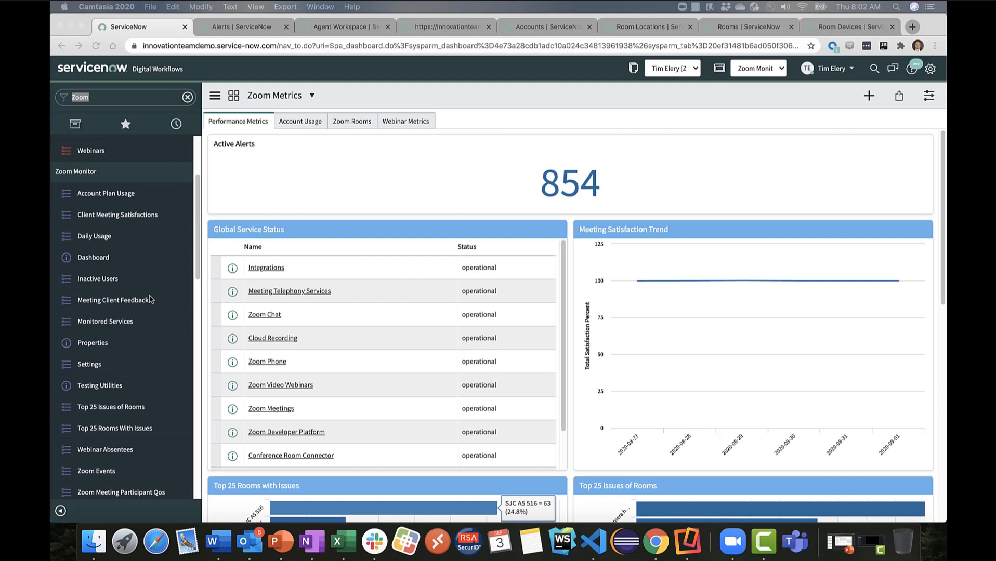
{"action": "mouse_move", "coordinate": [296, 229]}
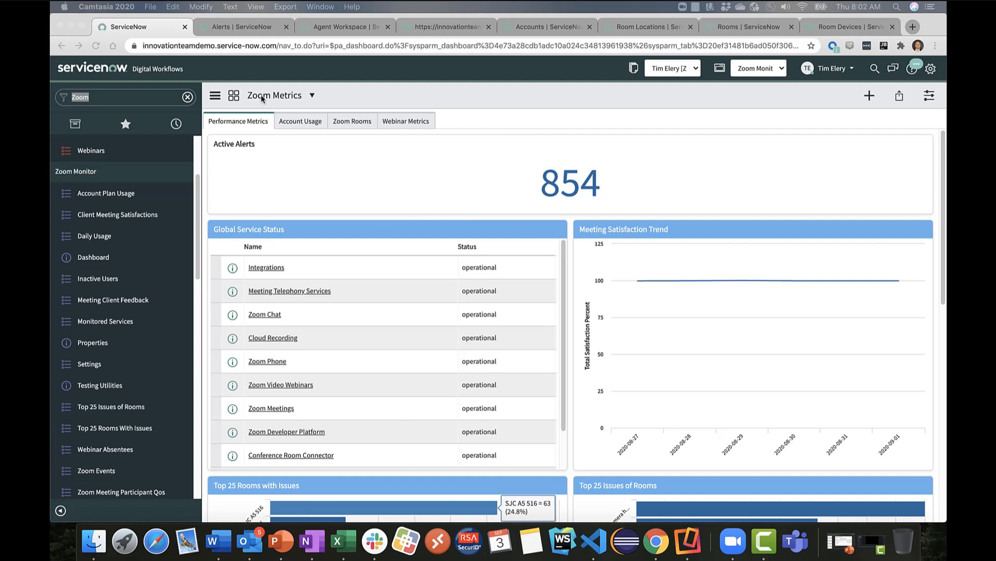
{"action": "mouse_move", "coordinate": [311, 128]}
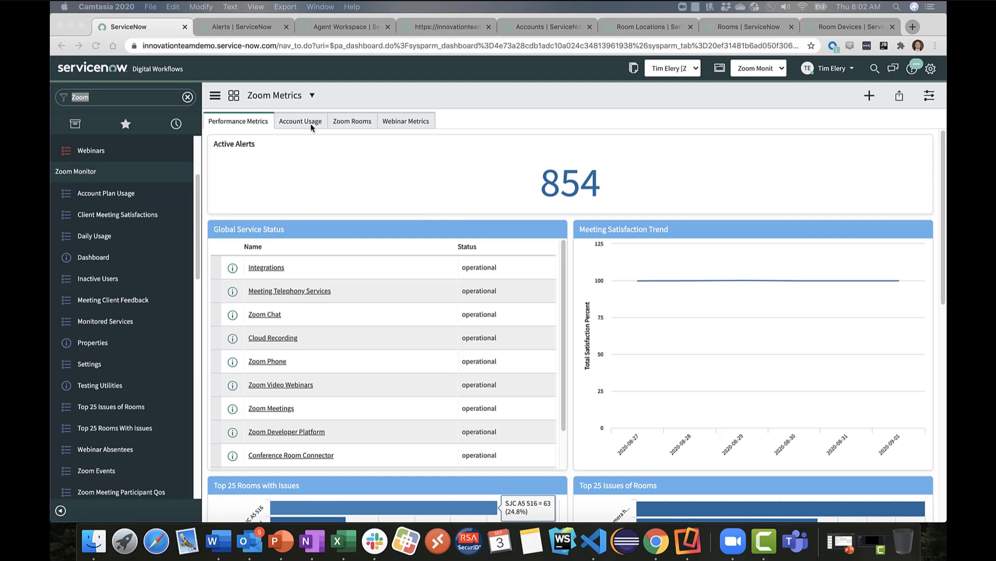
{"action": "mouse_move", "coordinate": [482, 161]}
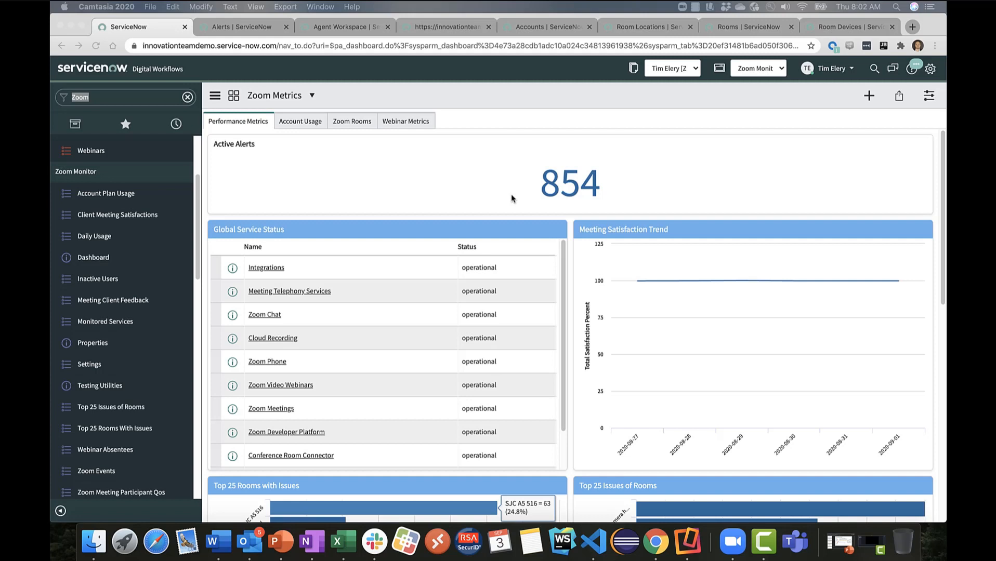
{"action": "mouse_move", "coordinate": [412, 287]}
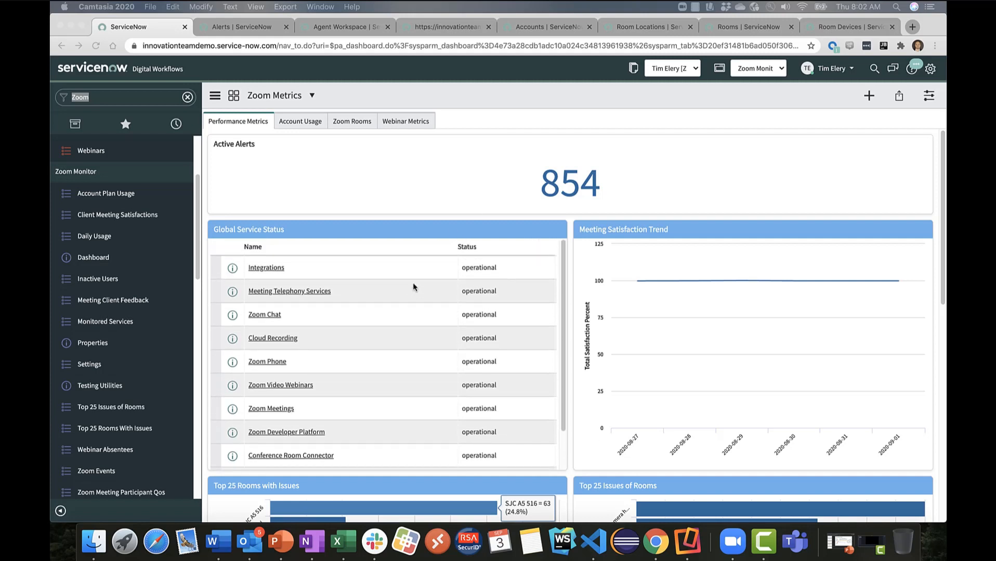
{"action": "mouse_move", "coordinate": [568, 343]}
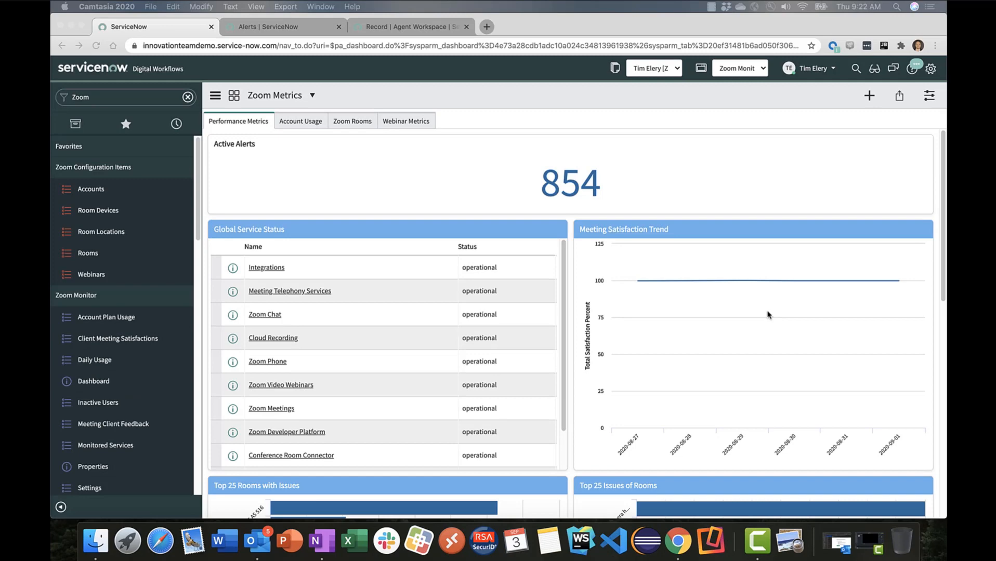
{"action": "scroll", "scroll_direction": "down", "scroll_amount": 3}
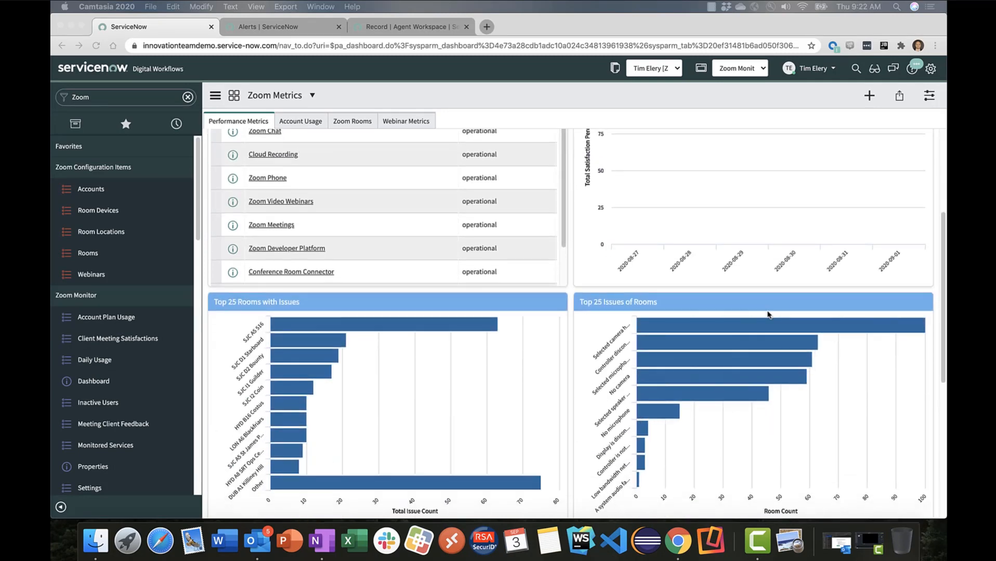
{"action": "scroll", "scroll_direction": "down", "scroll_amount": 3}
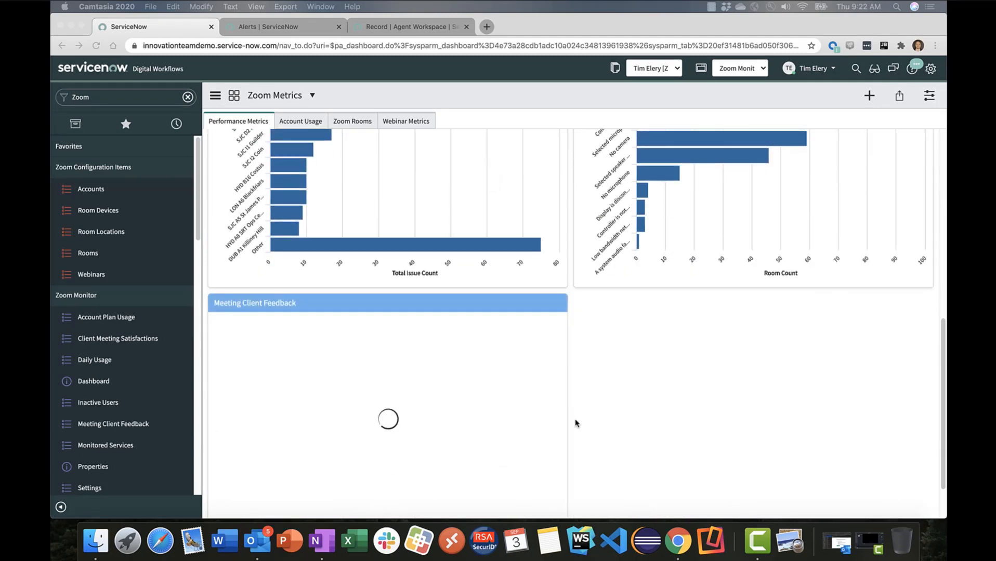
{"action": "scroll", "scroll_direction": "down", "scroll_amount": 3}
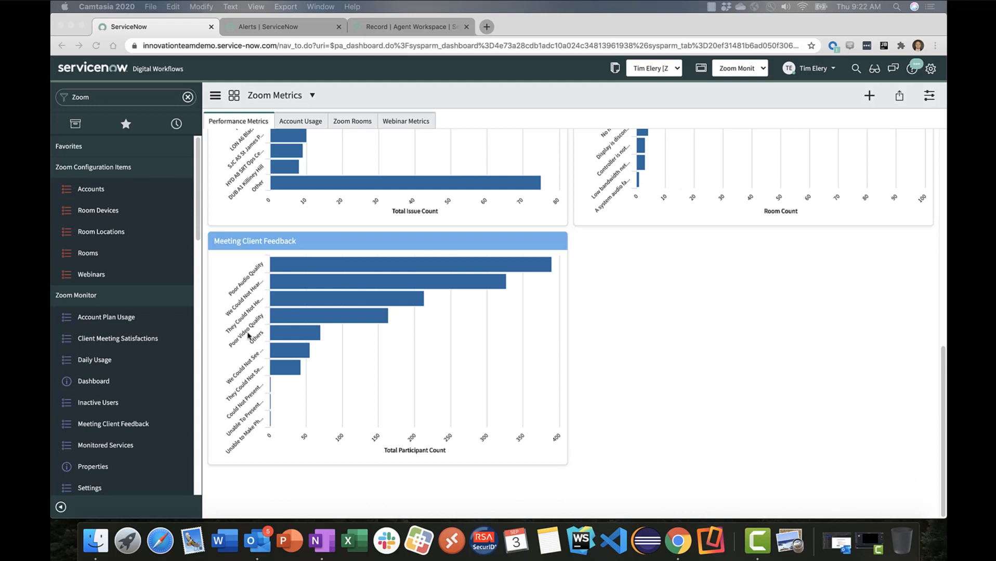
{"action": "mouse_move", "coordinate": [303, 131]}
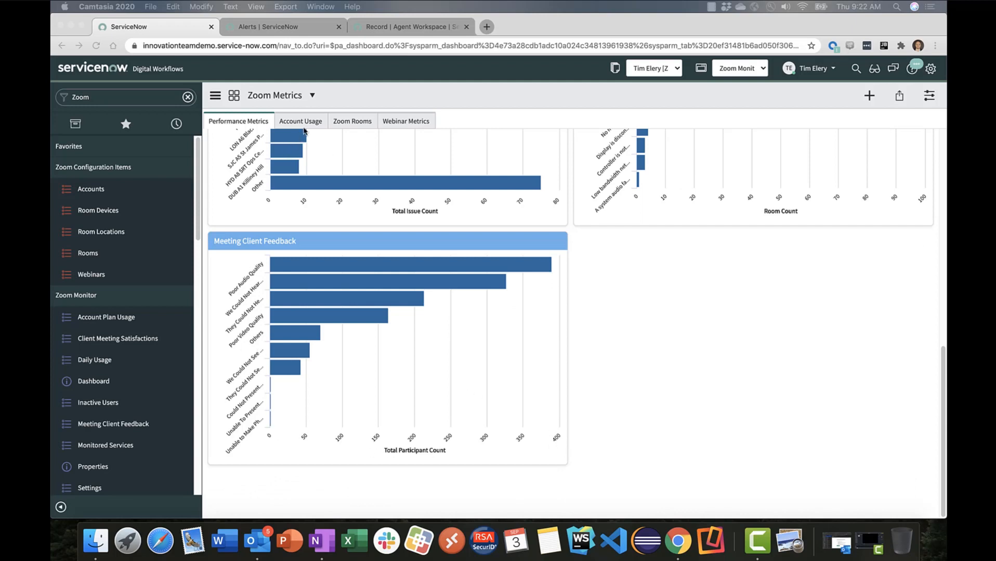
Show the Account Usage metrics and scroll through plan usage gauges, daily usage and new-user charts.
{"action": "left_click", "coordinate": [299, 120]}
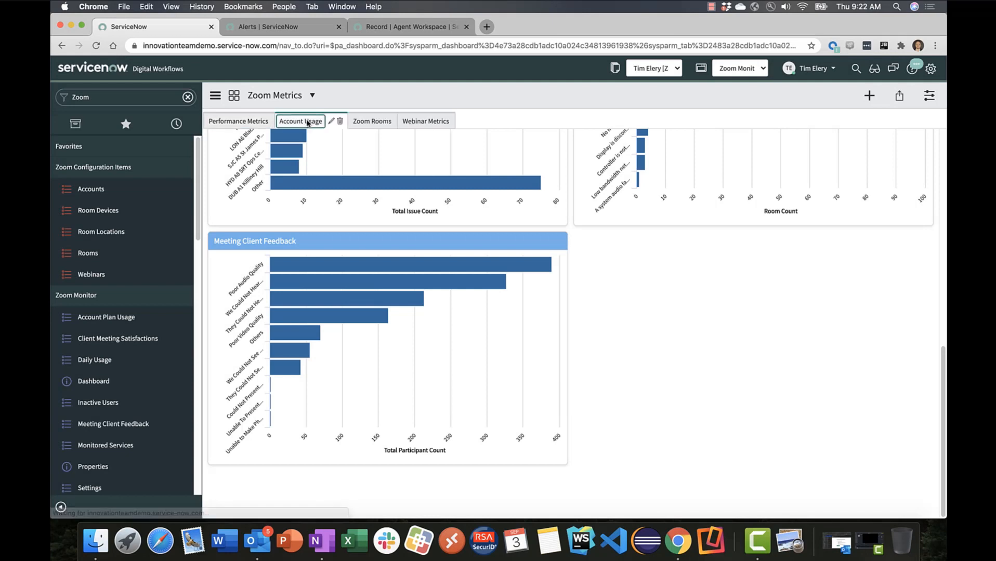
{"action": "left_click", "coordinate": [299, 121]}
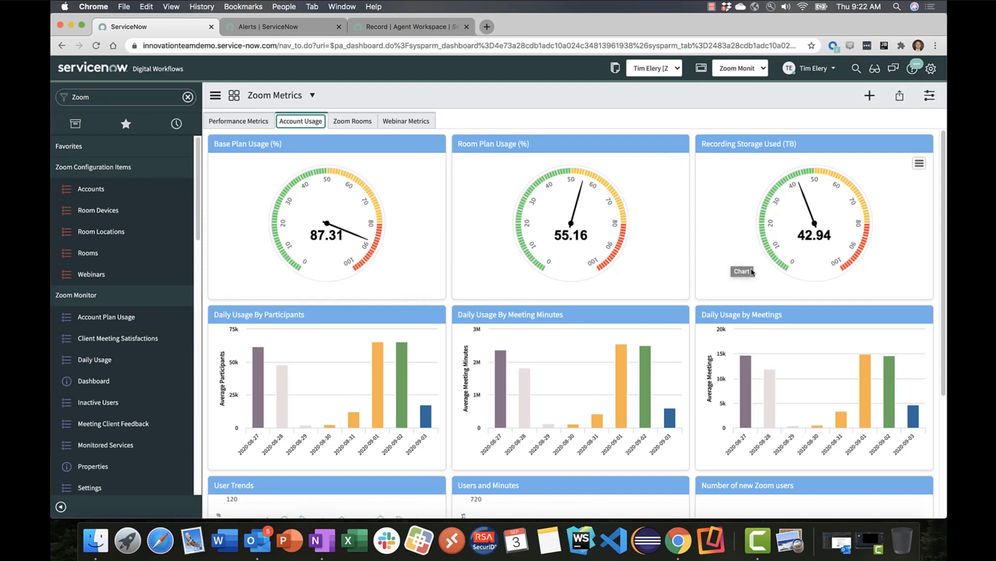
{"action": "scroll", "scroll_direction": "down", "scroll_amount": 3}
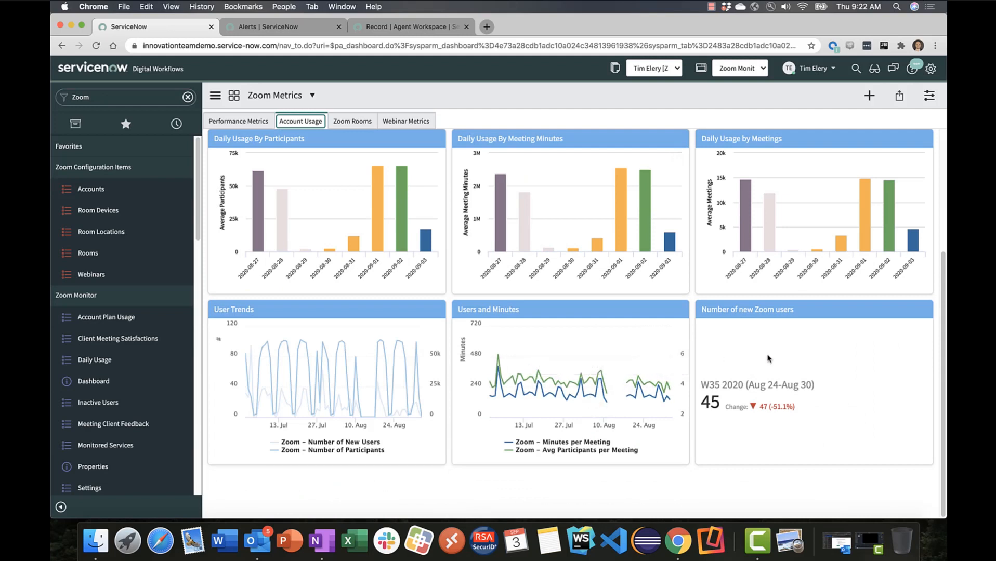
{"action": "mouse_move", "coordinate": [739, 427]}
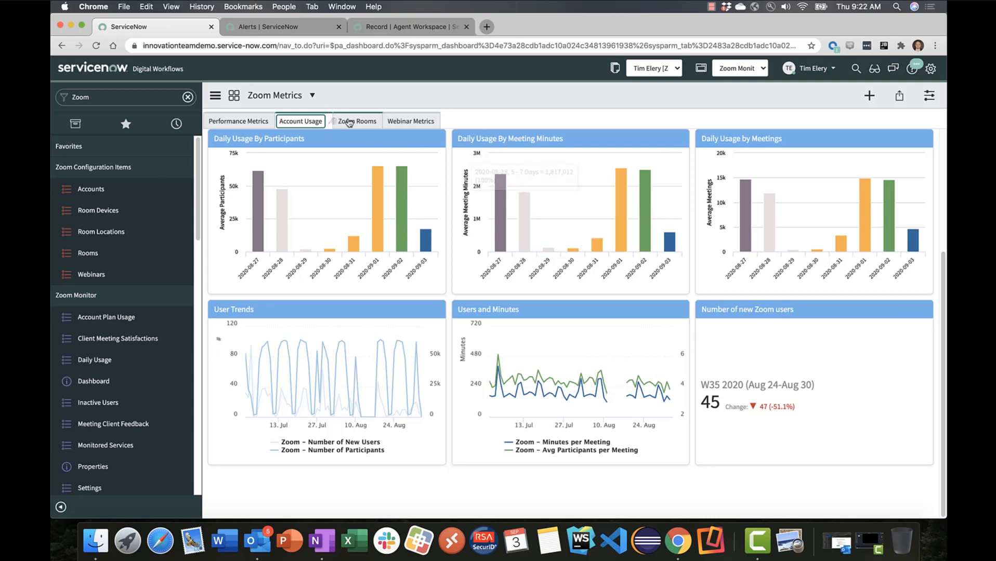
Show the Zoom Rooms metrics with active alerts by room and the Versions By Zoom Room donut.
{"action": "left_click", "coordinate": [352, 122]}
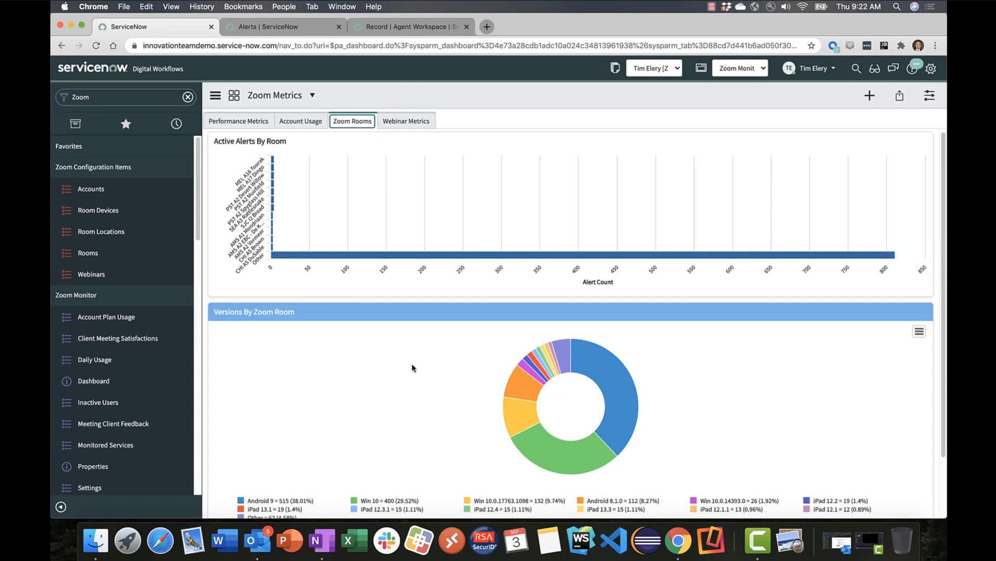
{"action": "scroll", "scroll_direction": "down", "scroll_amount": 3}
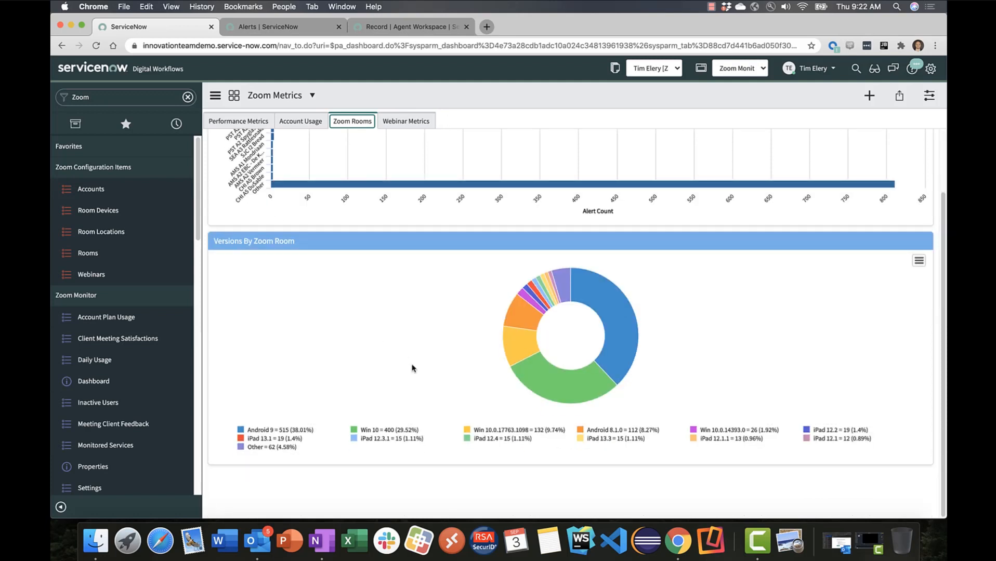
{"action": "mouse_move", "coordinate": [895, 184]}
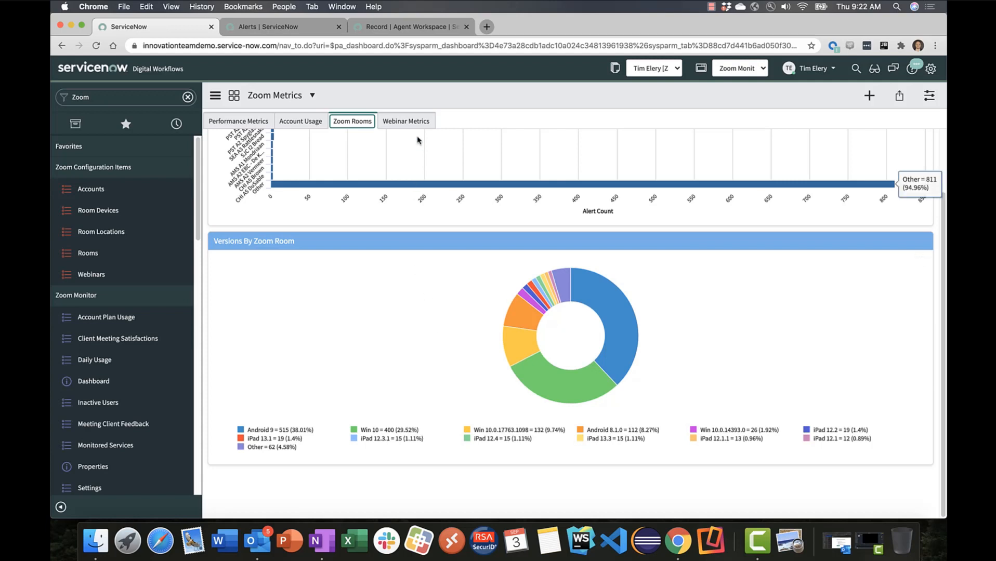
Show the Webinar Metrics with the top 25 webinars with absentees donut chart.
{"action": "left_click", "coordinate": [406, 120]}
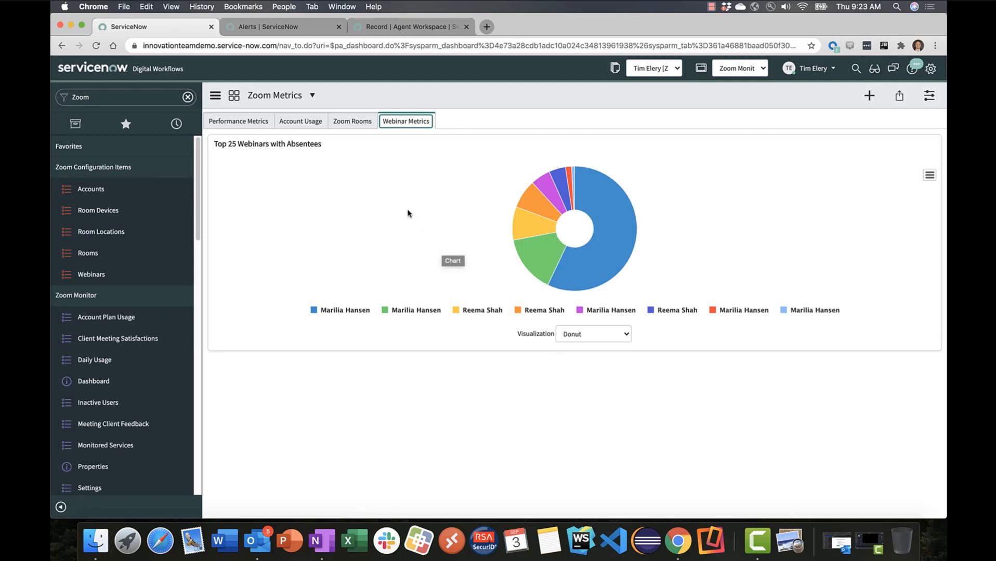
{"action": "mouse_move", "coordinate": [464, 200]}
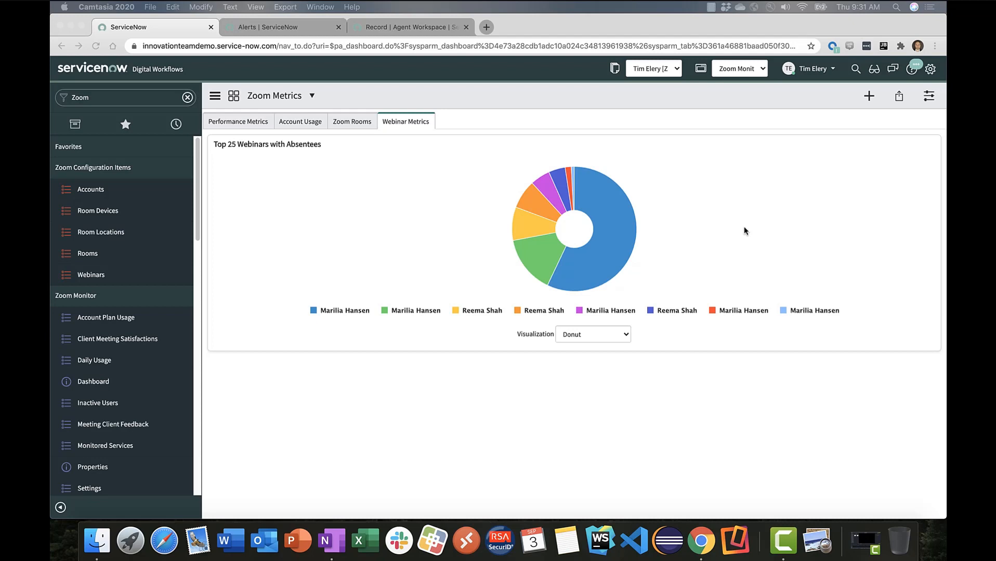
{"action": "mouse_move", "coordinate": [720, 222]}
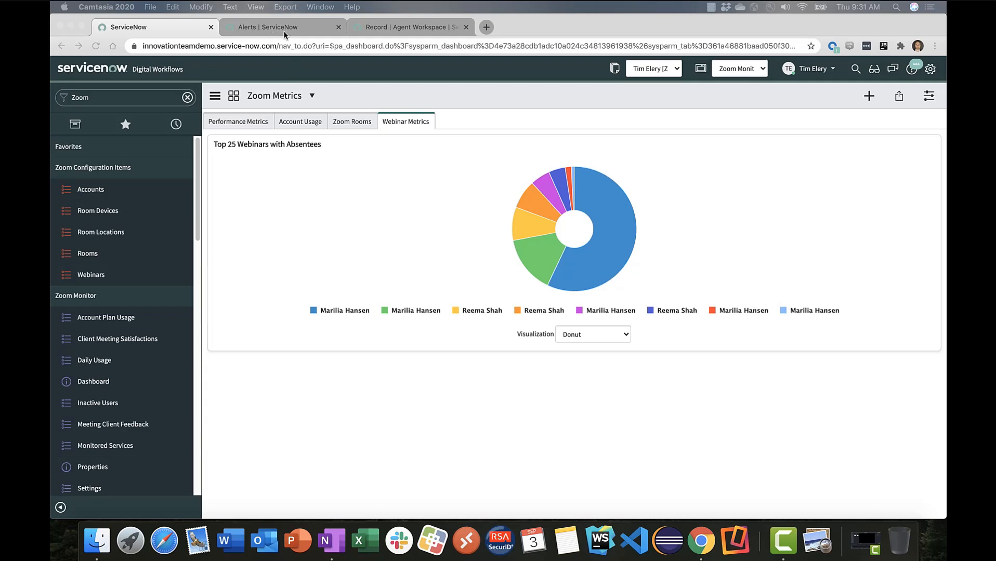
View the filtered list of 755 Zoom alerts, then go to the Operator Workspace Zoom Rooms view.
{"action": "left_click", "coordinate": [280, 27]}
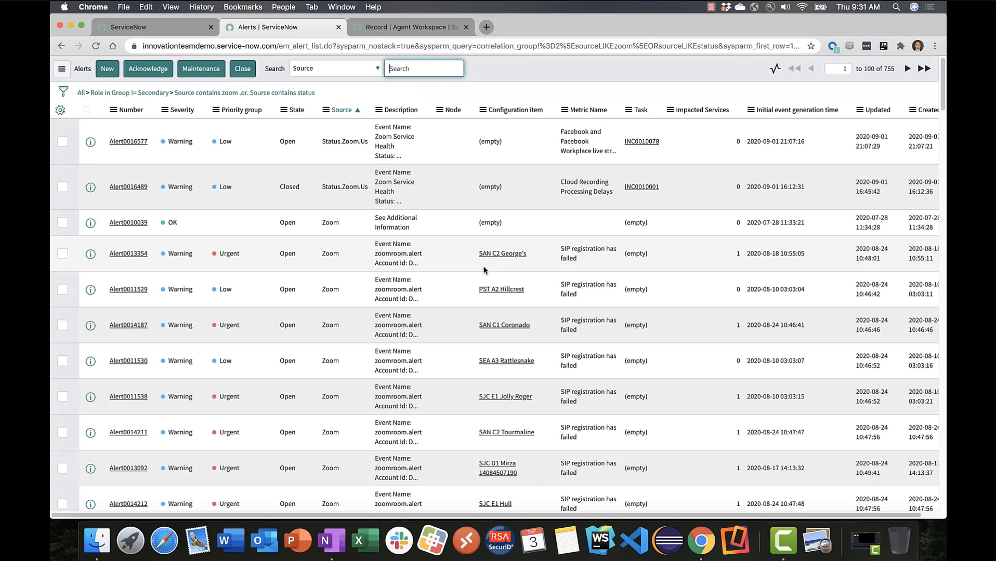
{"action": "mouse_move", "coordinate": [331, 359]}
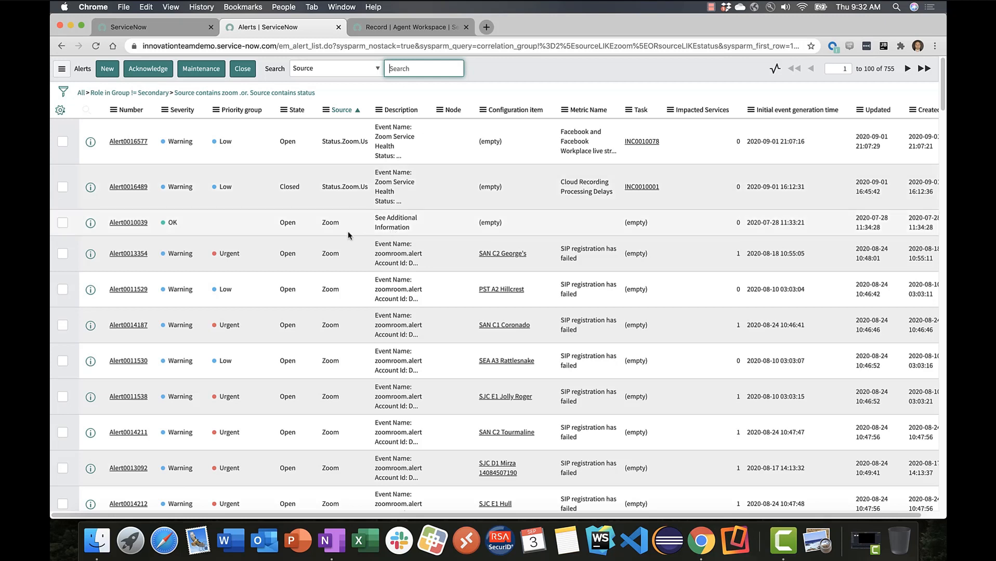
{"action": "mouse_move", "coordinate": [412, 330]}
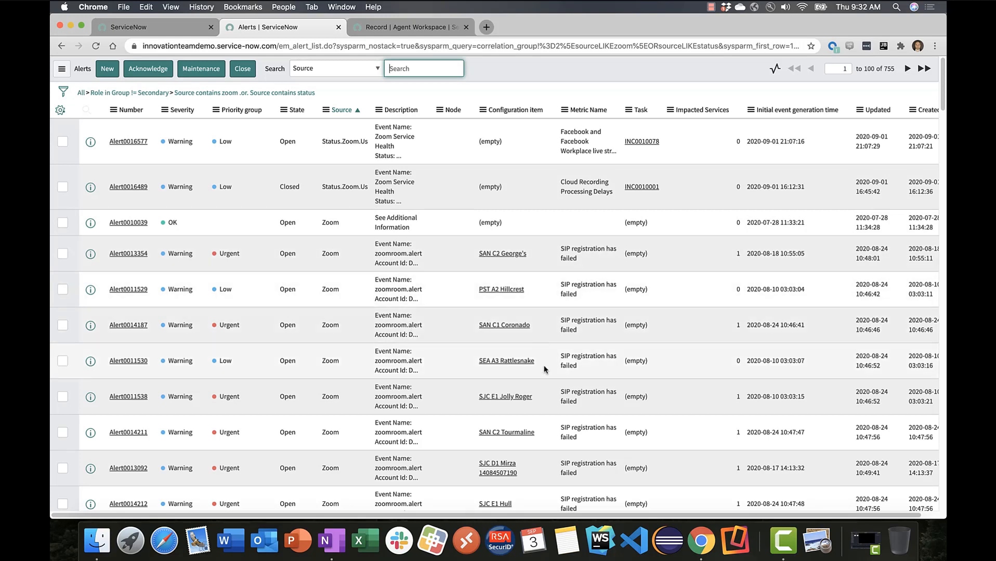
{"action": "mouse_move", "coordinate": [533, 284]}
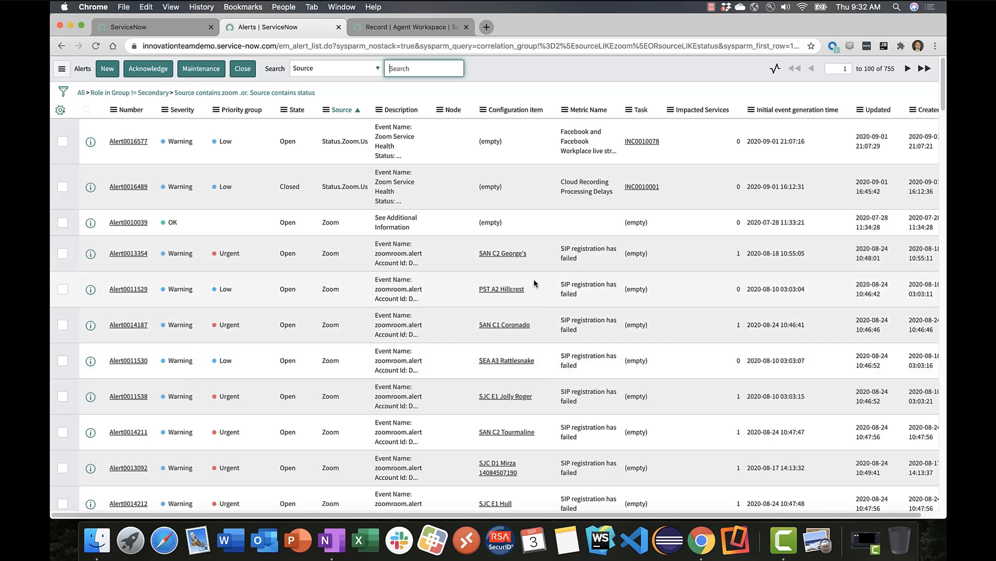
{"action": "mouse_move", "coordinate": [521, 462]}
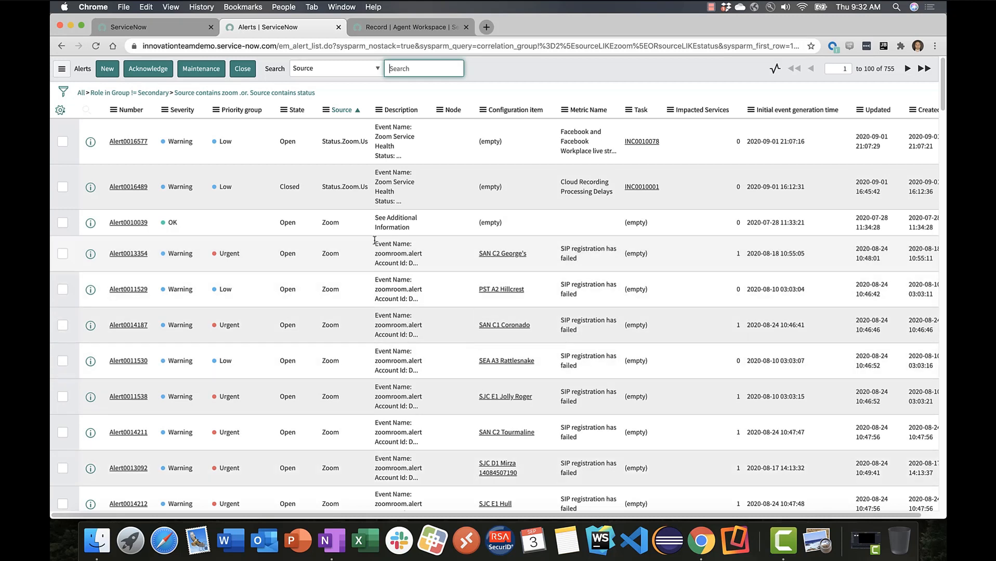
{"action": "mouse_move", "coordinate": [394, 247]}
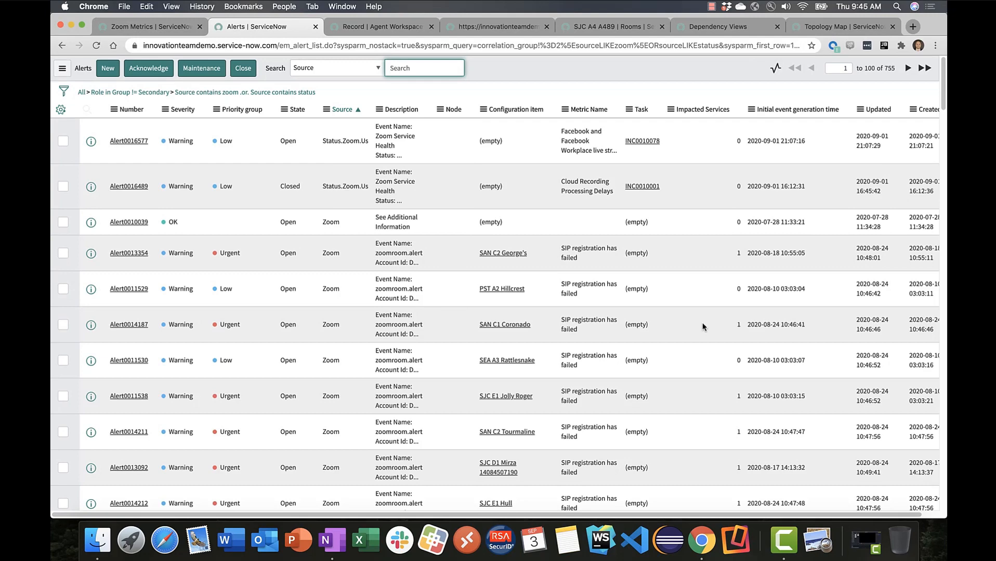
{"action": "mouse_move", "coordinate": [451, 88]}
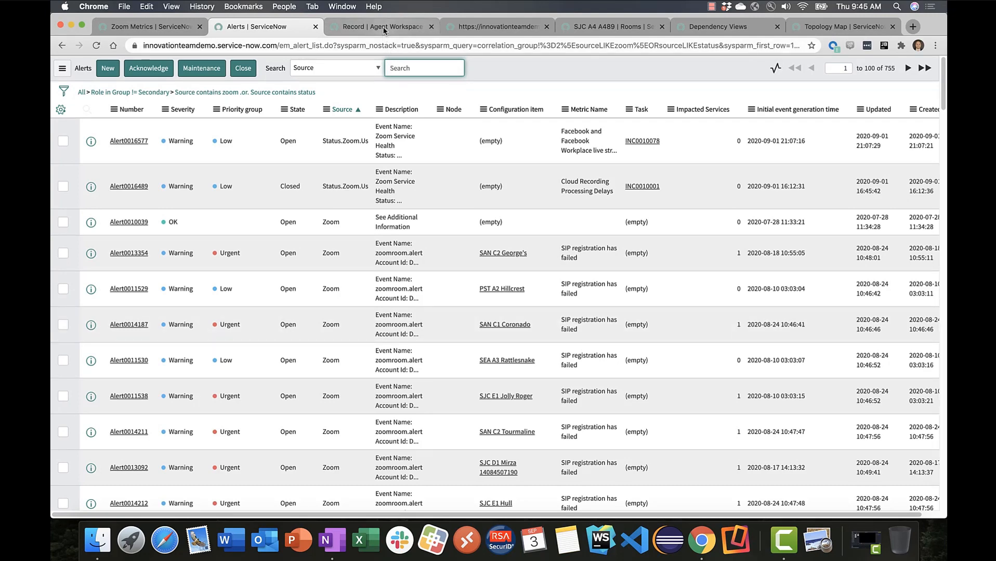
{"action": "left_click", "coordinate": [382, 27]}
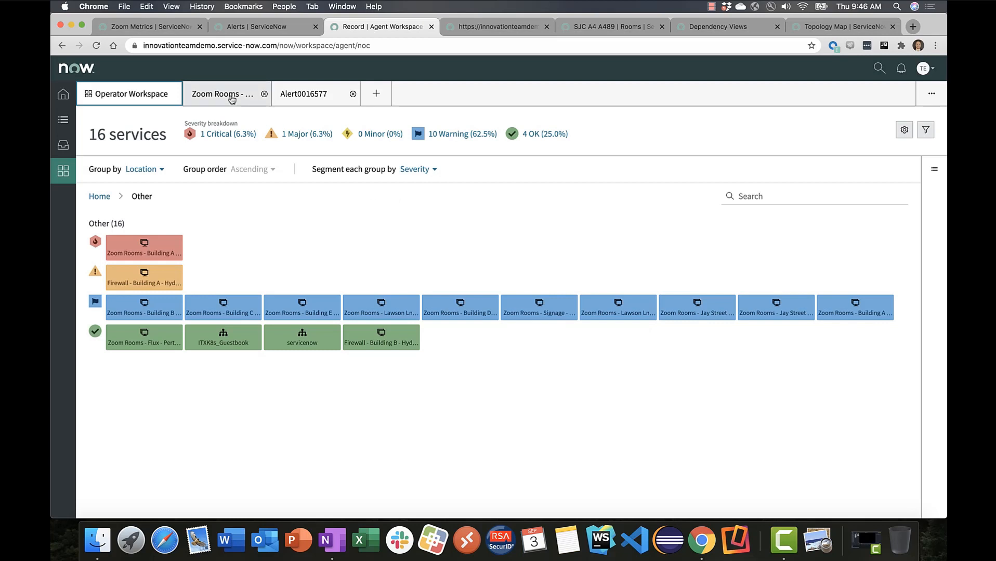
View the Zoom Rooms - Building A - Paris service record, then alert Alert0012072 for PAR A3 Madeleine.
{"action": "left_click", "coordinate": [143, 248]}
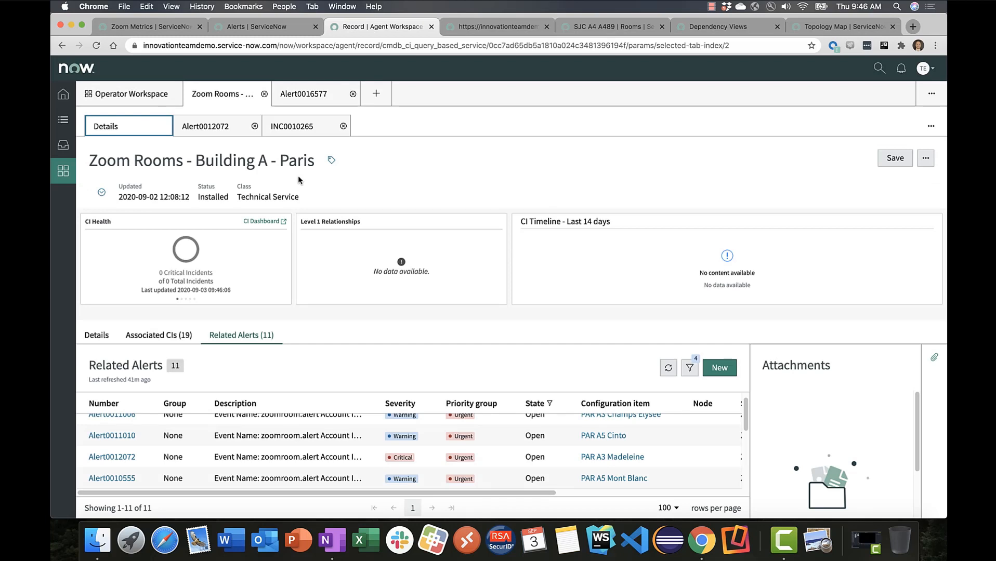
{"action": "mouse_move", "coordinate": [302, 369]}
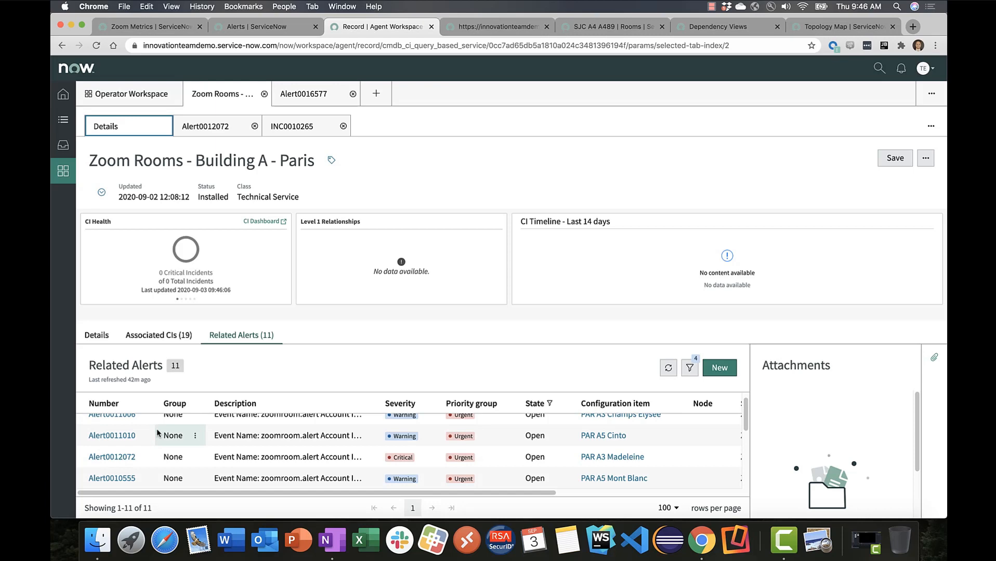
{"action": "mouse_move", "coordinate": [171, 434]}
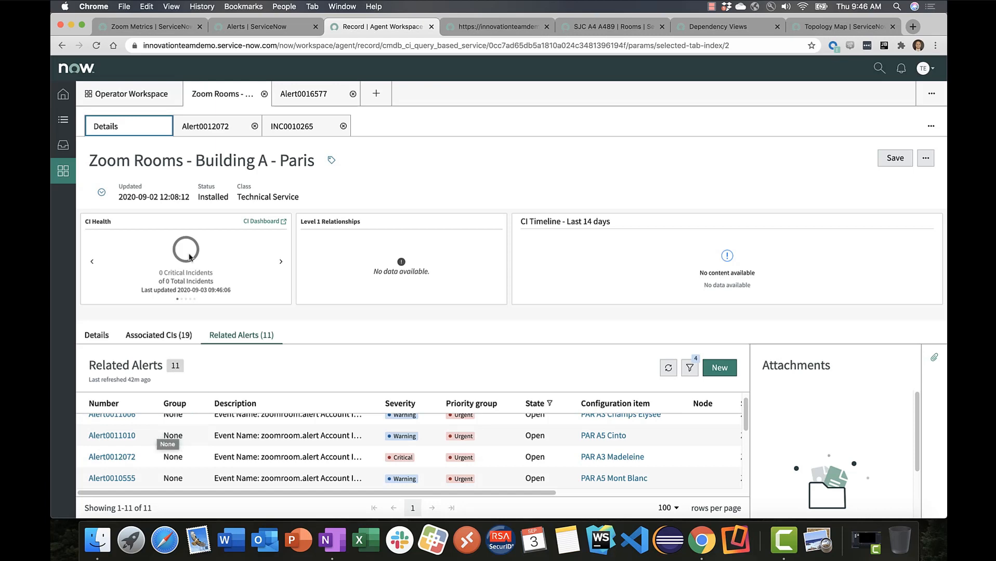
{"action": "left_click", "coordinate": [204, 126]}
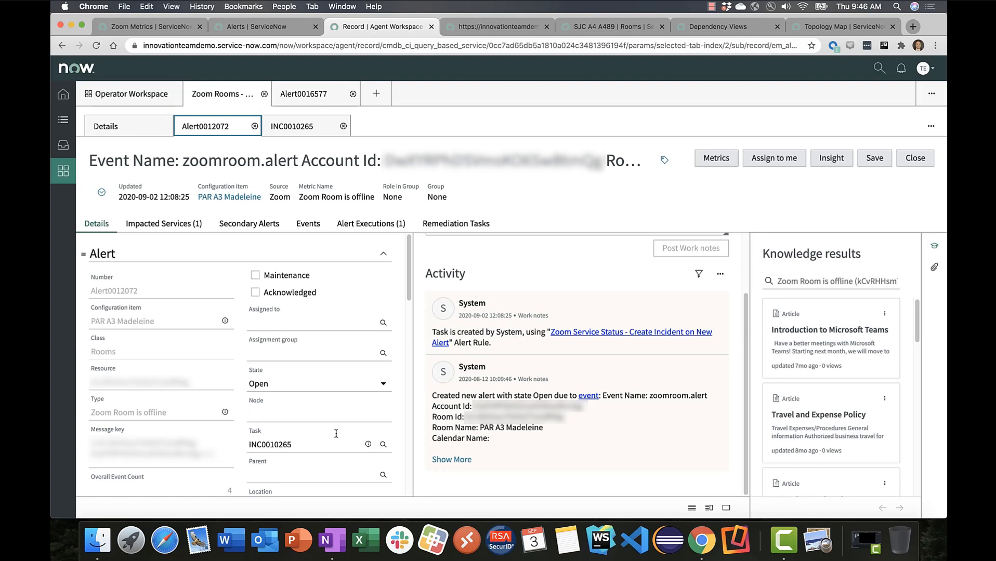
View the Alert0012072 record and its linked incident INC0010265.
{"action": "left_click", "coordinate": [297, 126]}
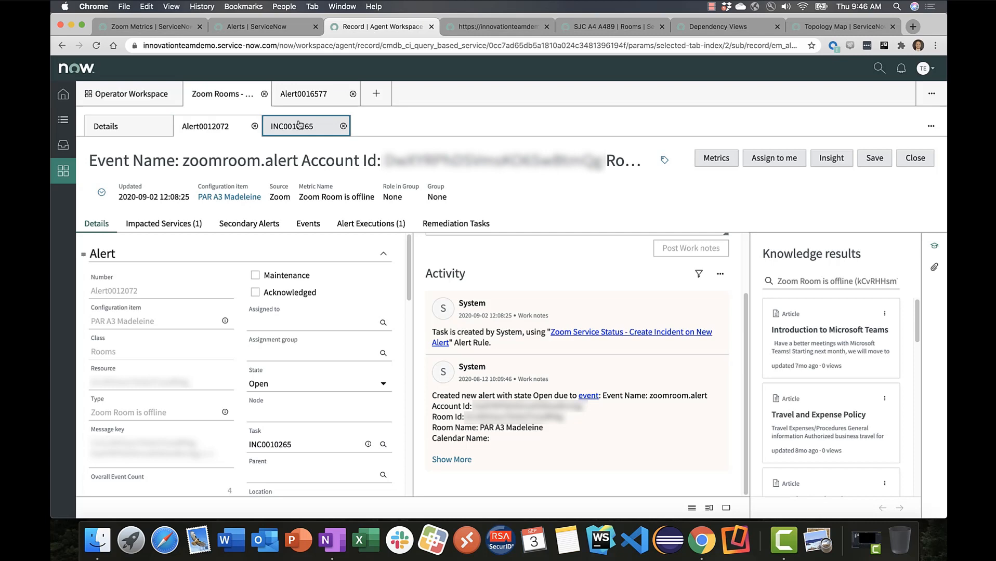
{"action": "left_click", "coordinate": [291, 126]}
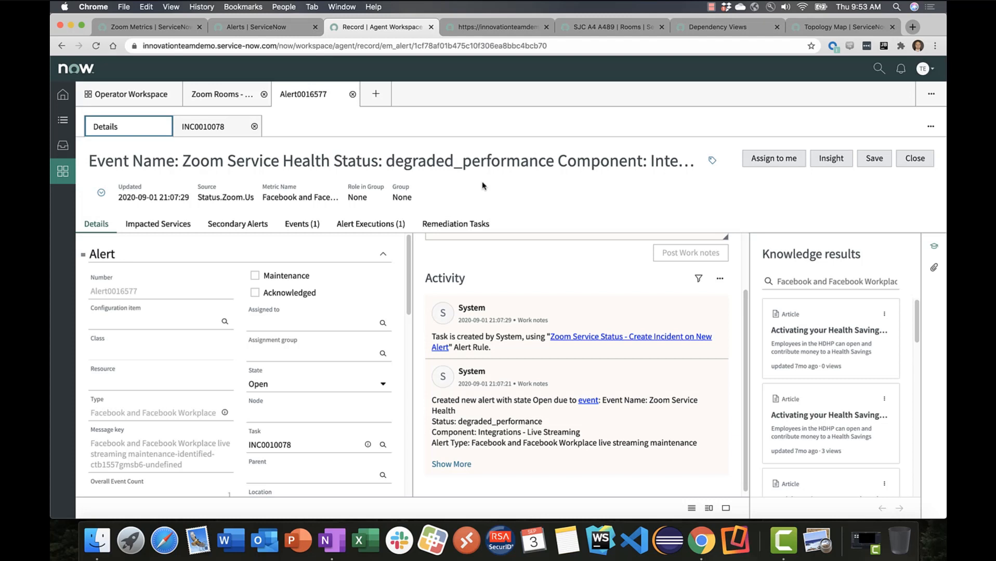
{"action": "mouse_move", "coordinate": [603, 388]}
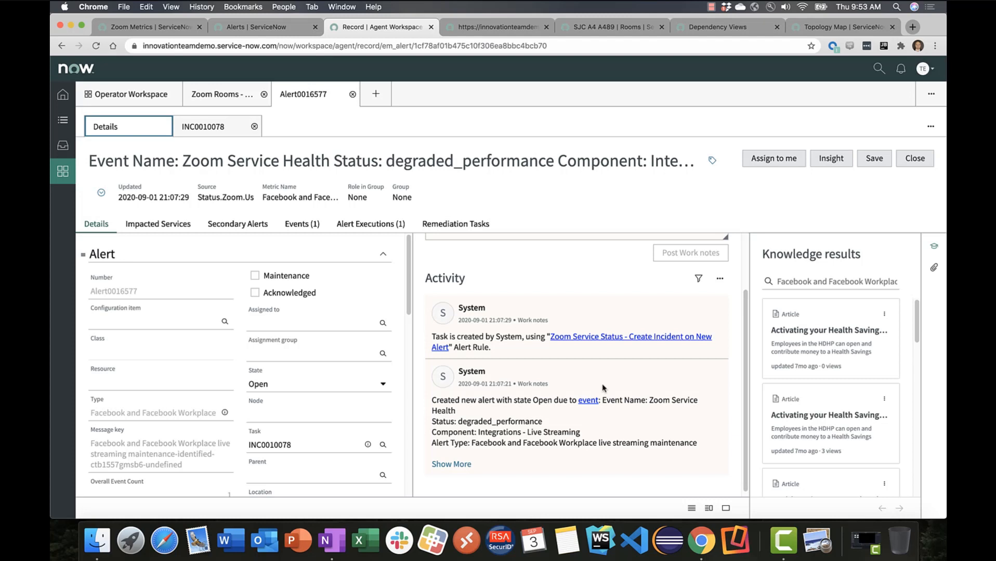
{"action": "mouse_move", "coordinate": [502, 445]}
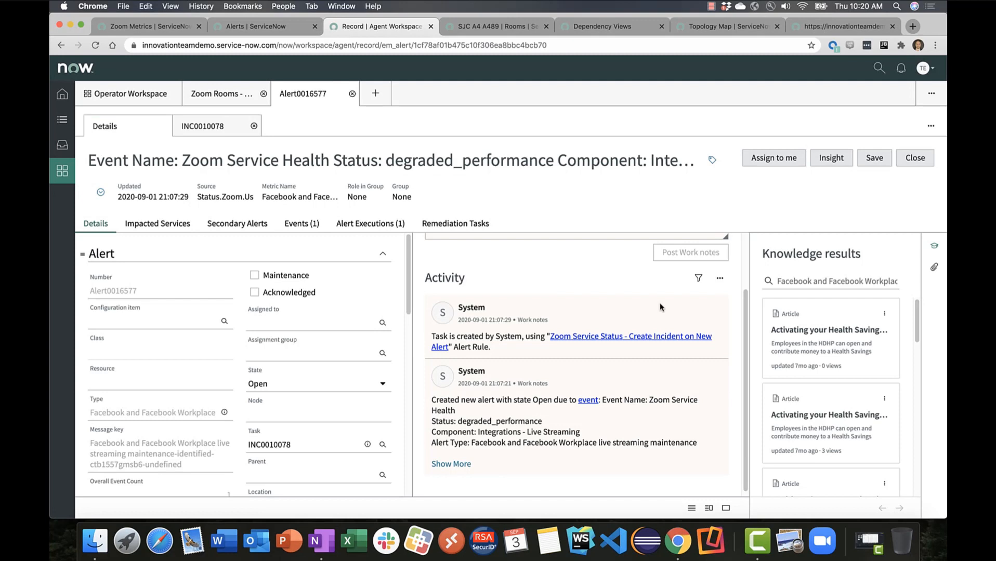
{"action": "mouse_move", "coordinate": [503, 129]}
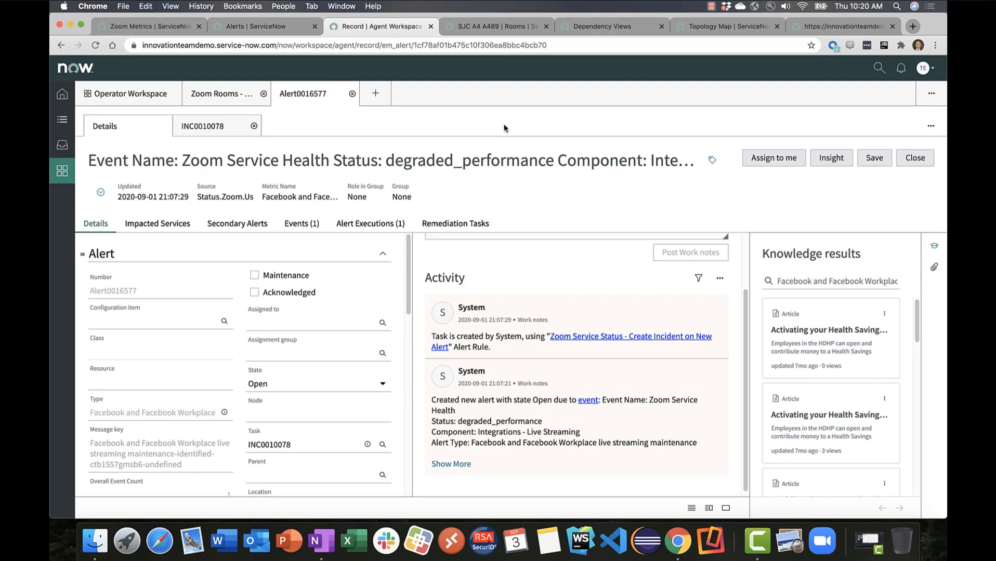
{"action": "mouse_move", "coordinate": [494, 39]}
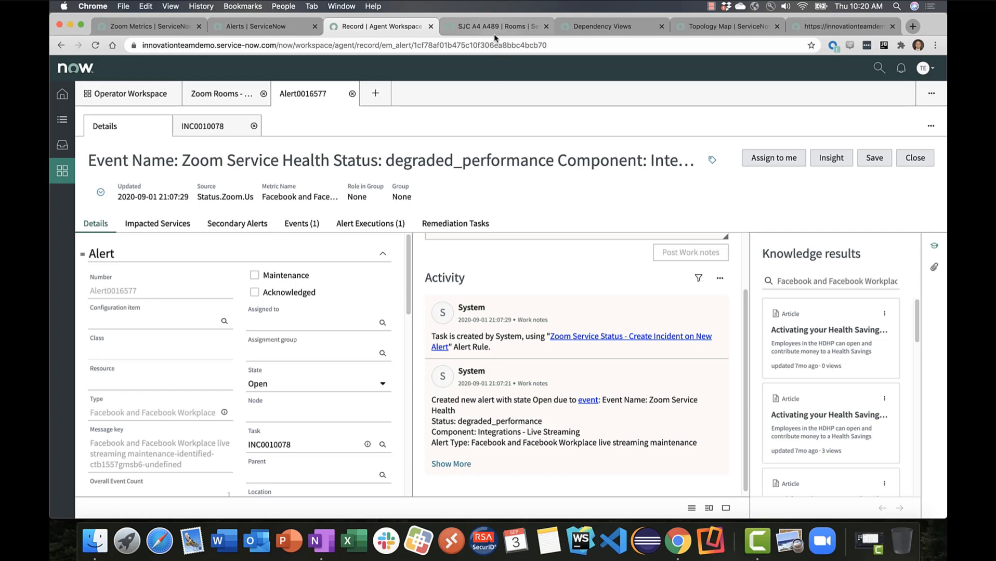
{"action": "left_click", "coordinate": [495, 26]}
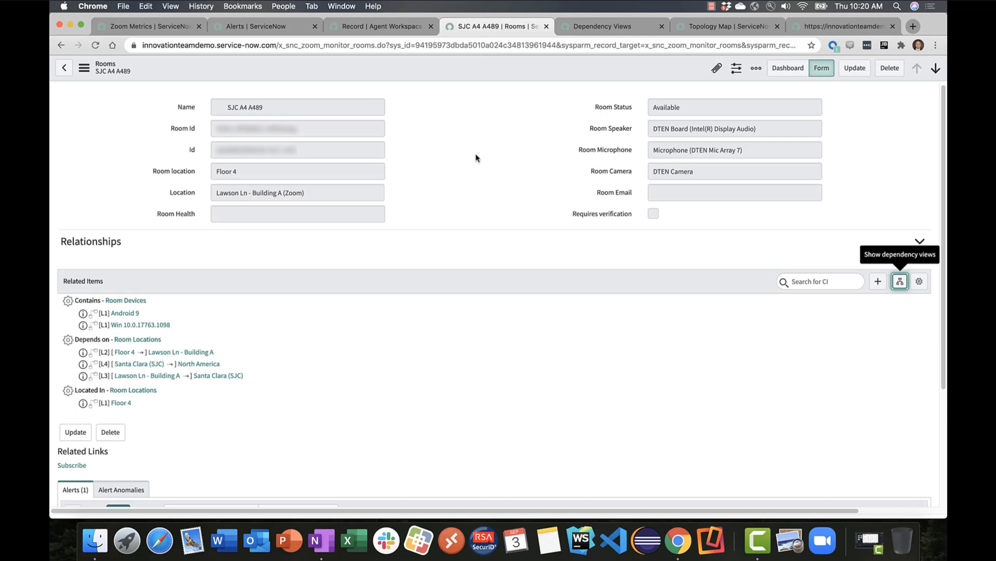
{"action": "mouse_move", "coordinate": [431, 196]}
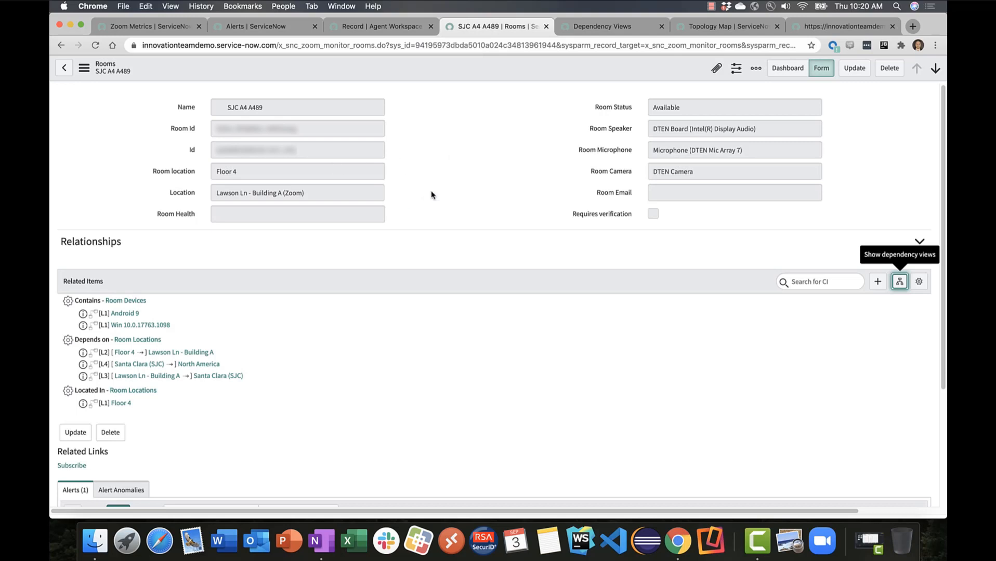
{"action": "mouse_move", "coordinate": [219, 347]}
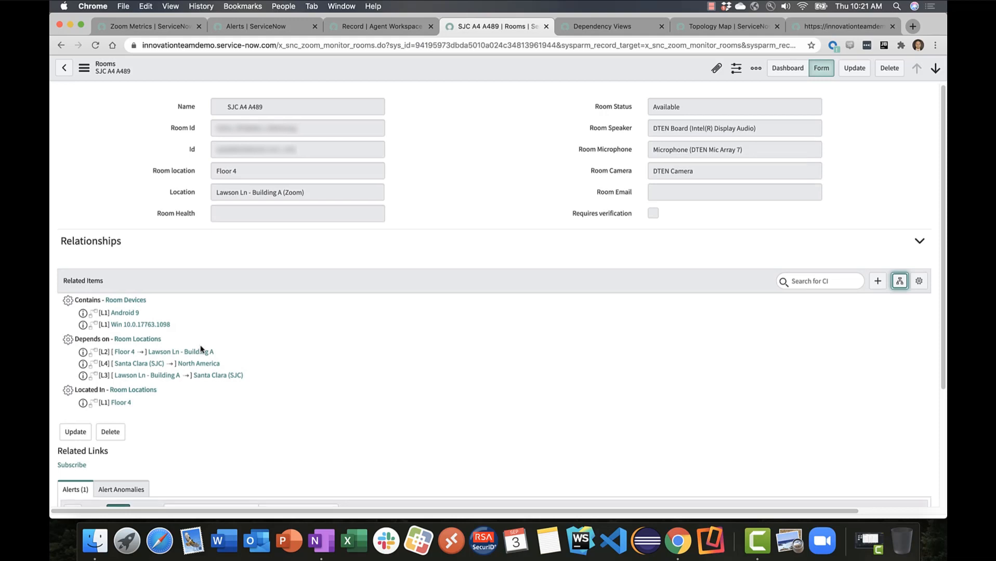
View the dependency map for room SJC A4 A489, then the servicenow service topology map.
{"action": "scroll", "scroll_direction": "down", "scroll_amount": 3}
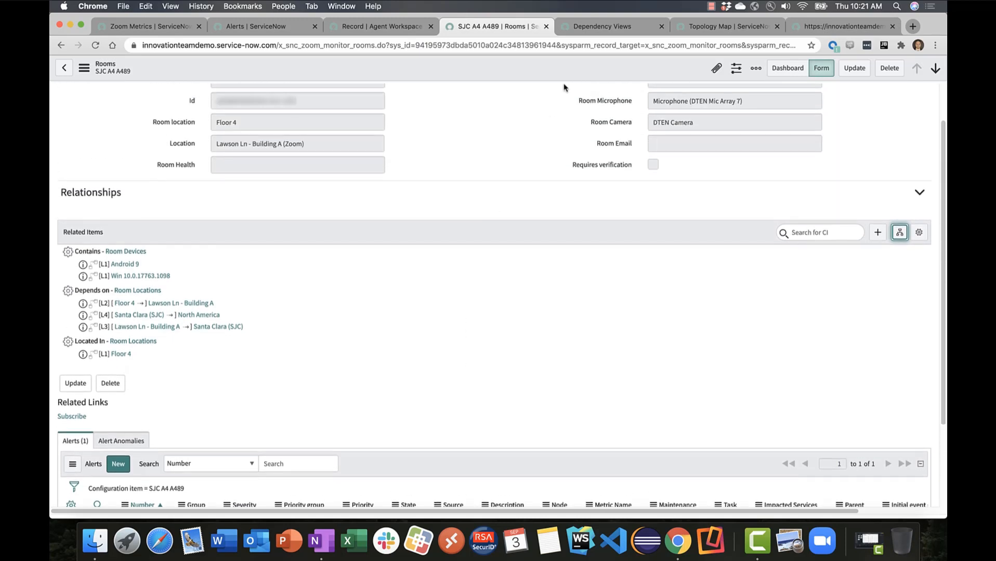
{"action": "left_click", "coordinate": [600, 26]}
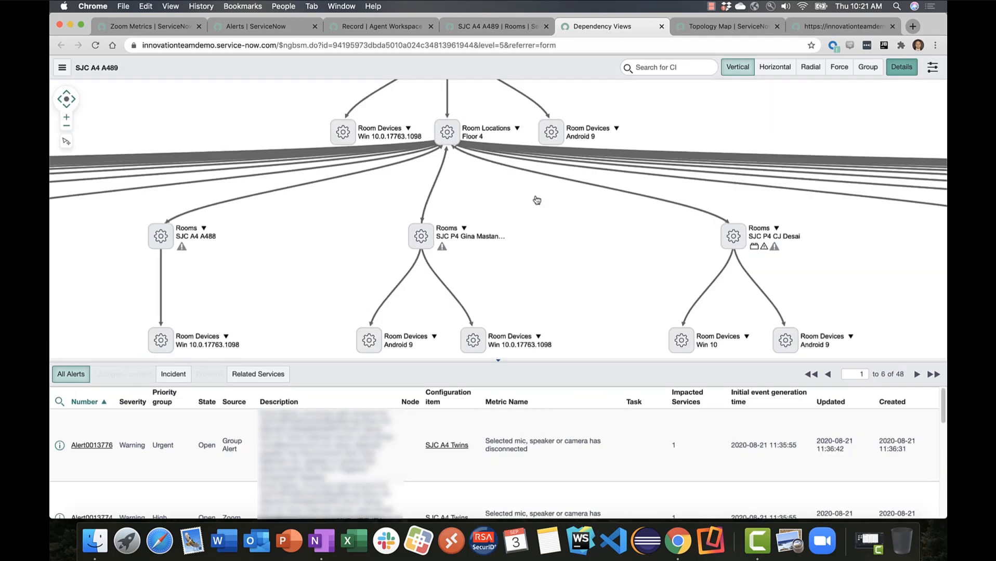
{"action": "left_click", "coordinate": [726, 26]}
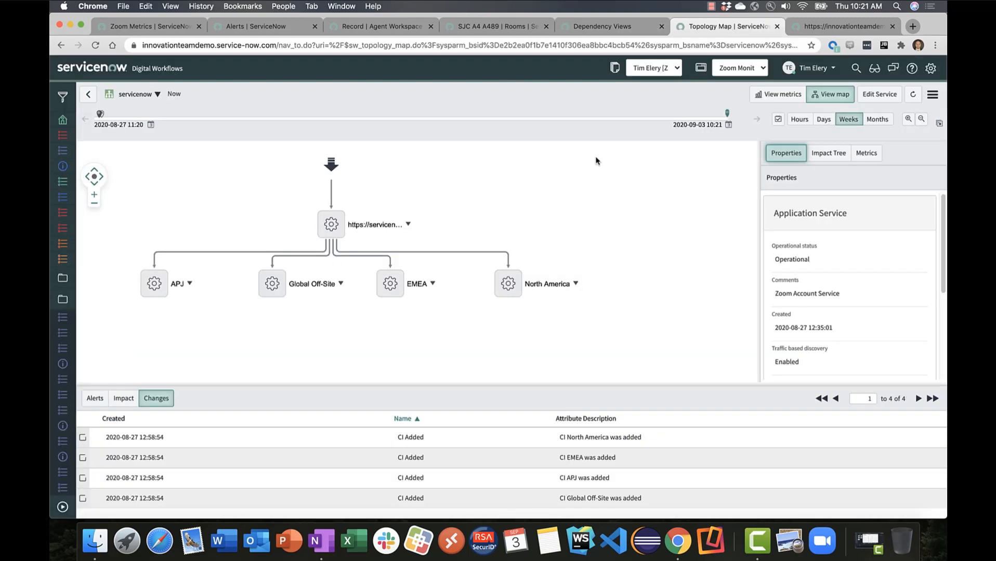
{"action": "mouse_move", "coordinate": [591, 206]}
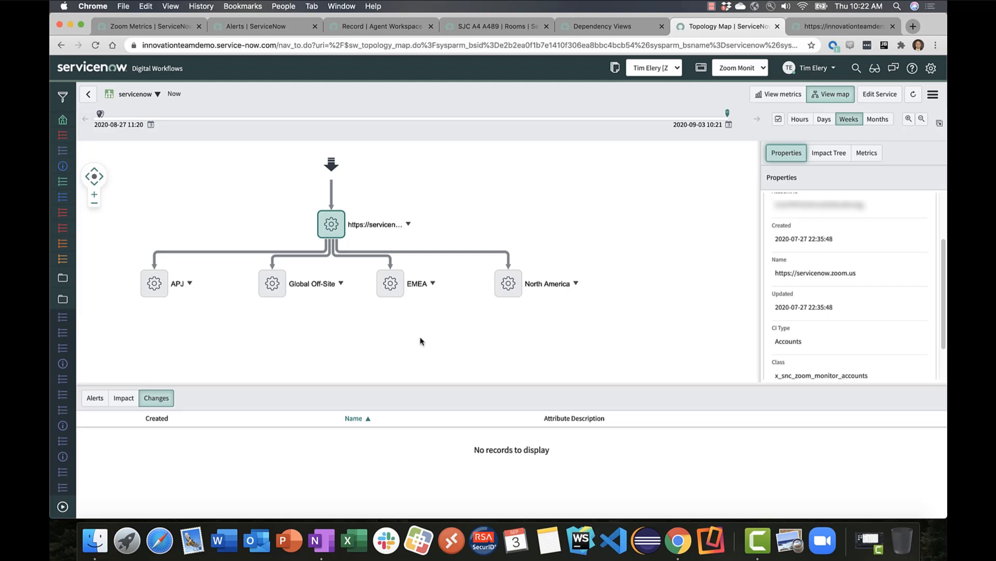
Show the service's impact tree with APJ, EMEA, Global Off-Site, servicenow.zoom.us and North America at 100%.
{"action": "left_click", "coordinate": [827, 152]}
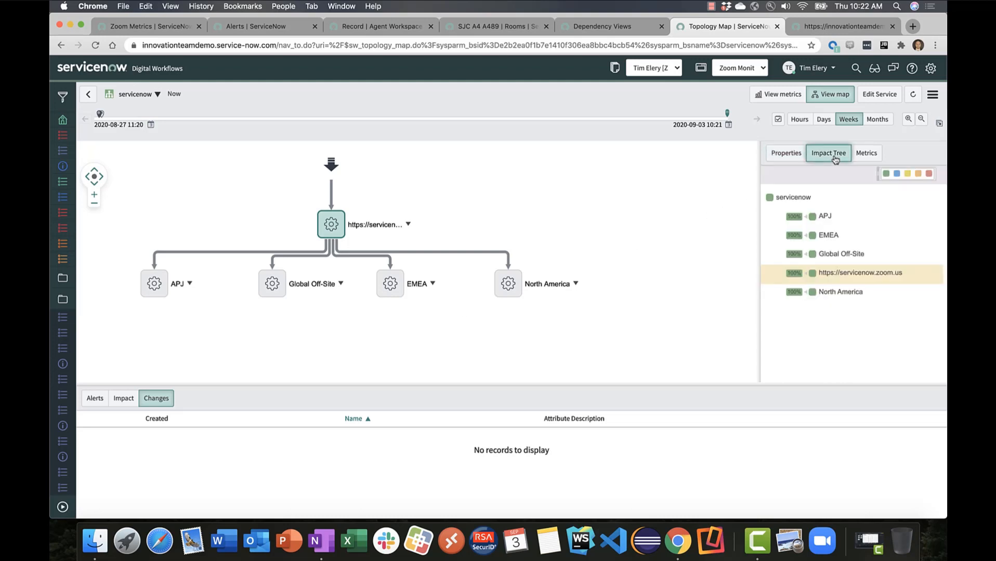
{"action": "mouse_move", "coordinate": [872, 296]}
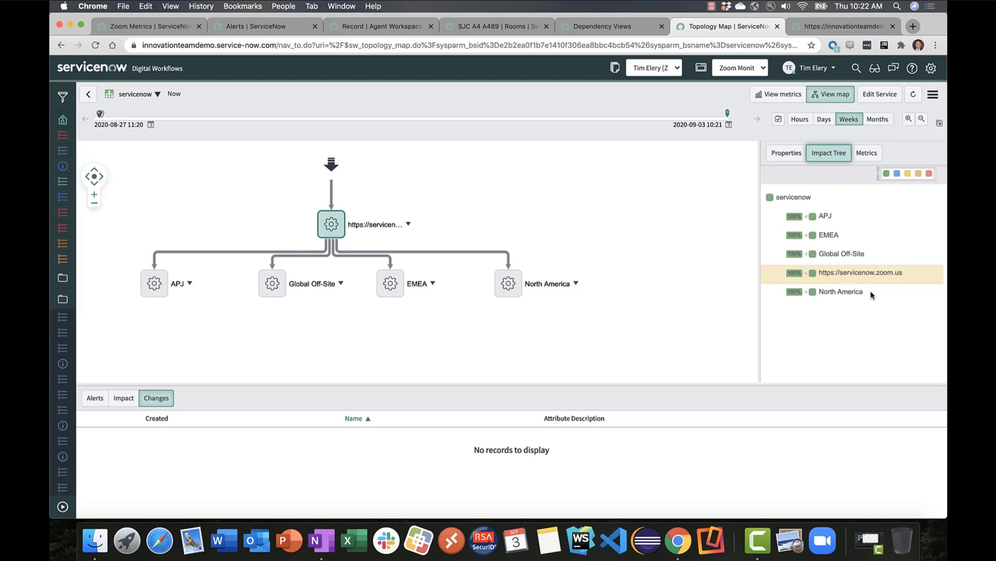
Return to the Zoom Metrics dashboard showing 854 active alerts and global service statuses.
{"action": "left_click", "coordinate": [843, 26]}
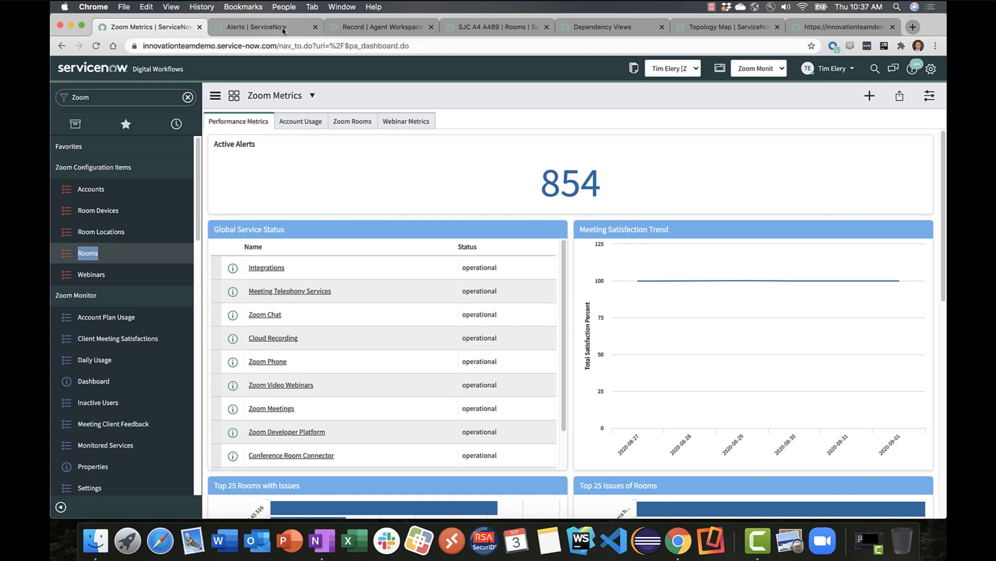
Step through Zoom alerts, Operator Workspace, the SJC A4 A489 dependency map, ending on the all-locations map.
{"action": "left_click", "coordinate": [260, 27]}
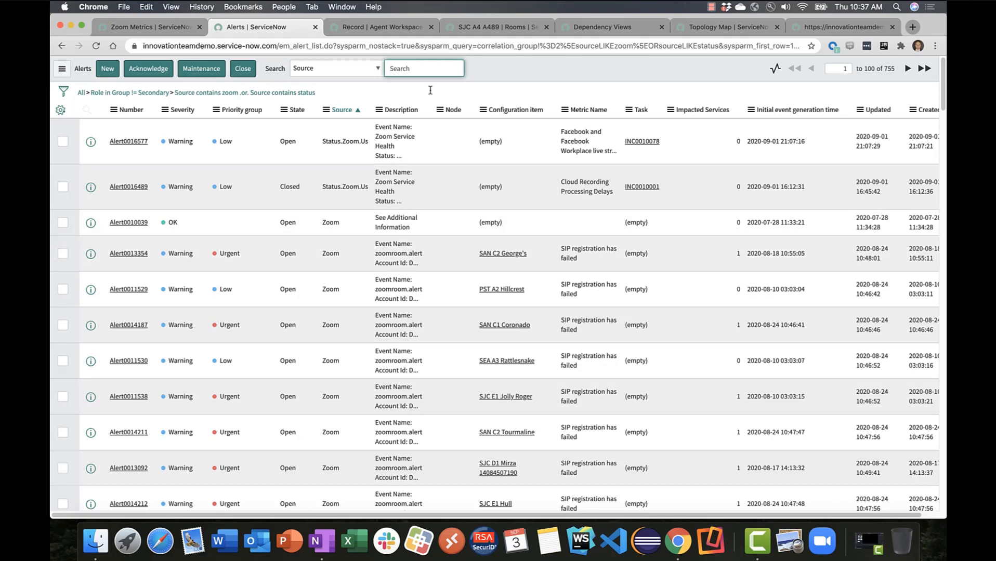
{"action": "left_click", "coordinate": [379, 27]}
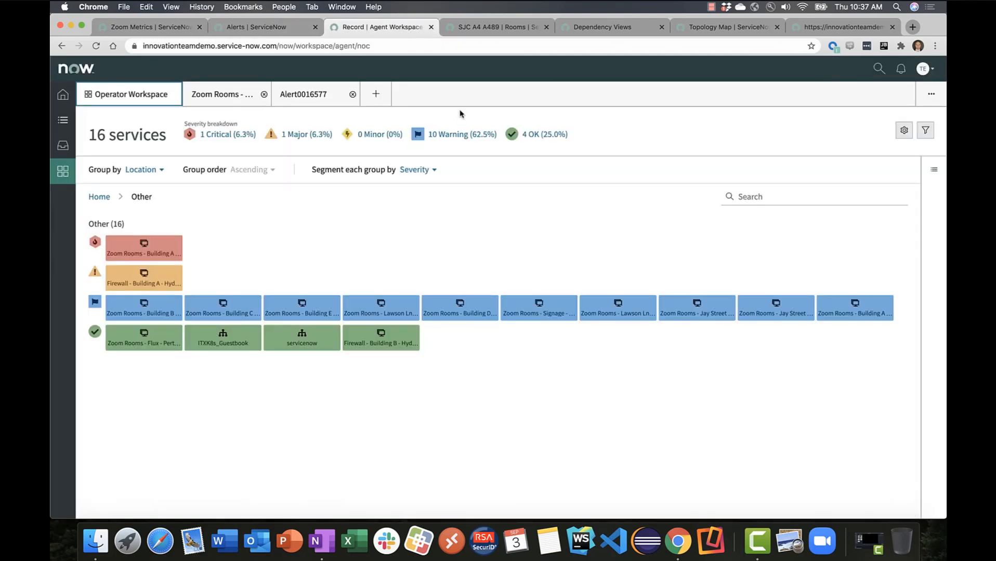
{"action": "mouse_move", "coordinate": [451, 240]}
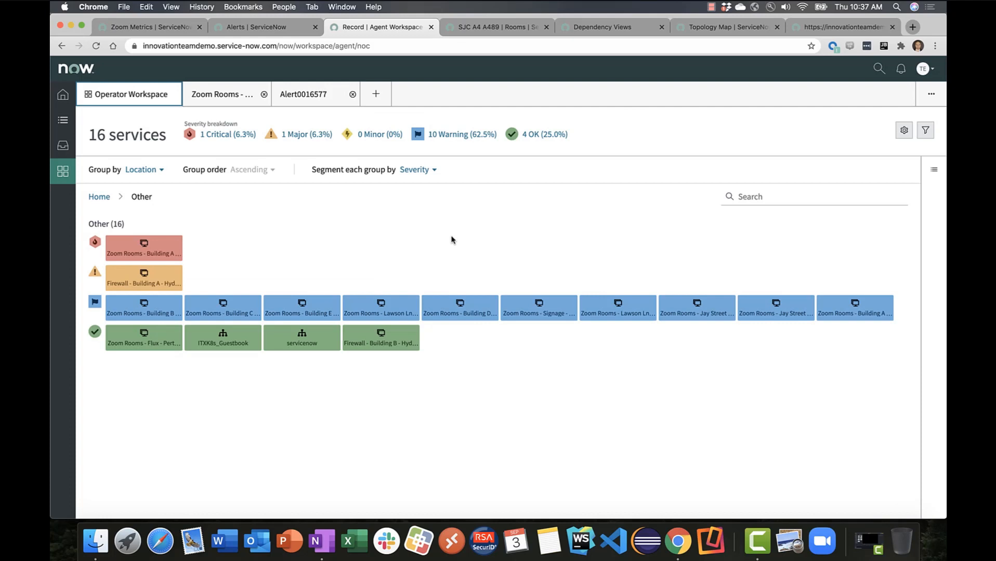
{"action": "left_click", "coordinate": [600, 27]}
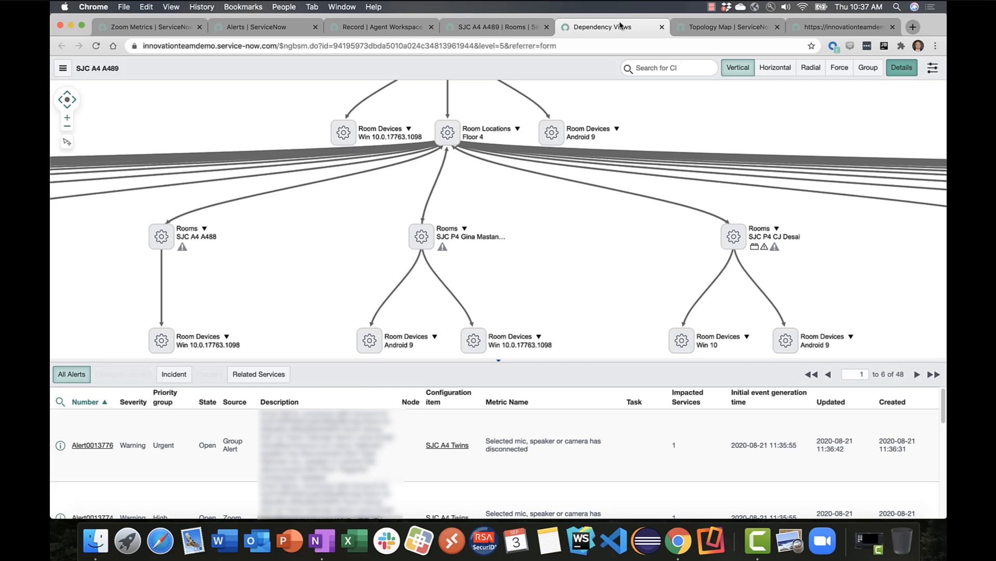
{"action": "mouse_move", "coordinate": [755, 60]}
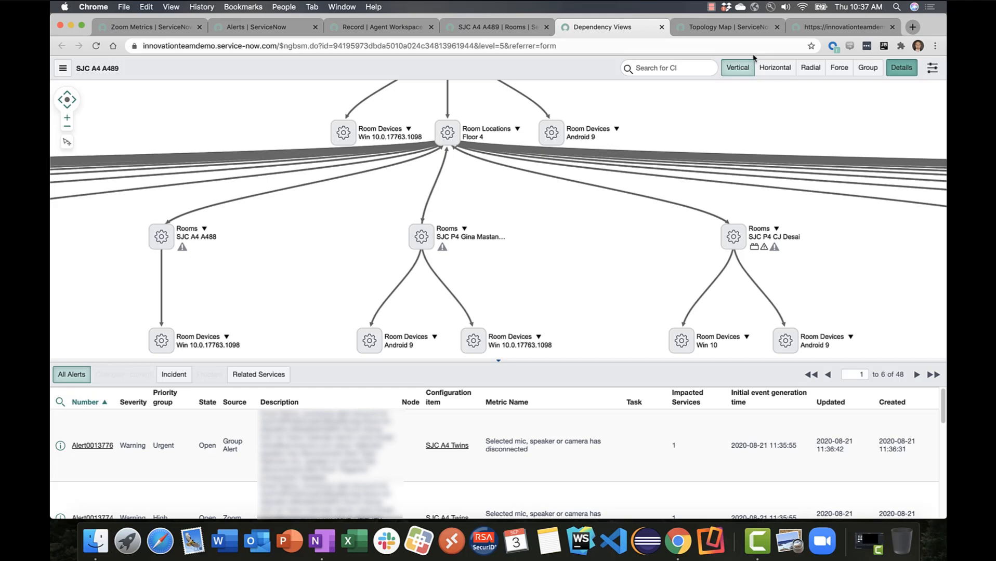
{"action": "left_click", "coordinate": [841, 27]}
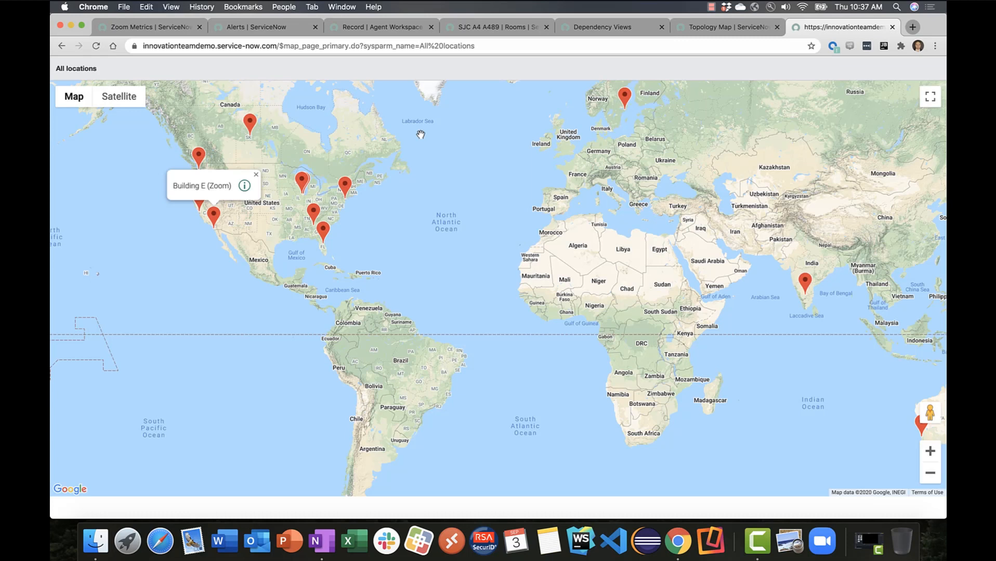